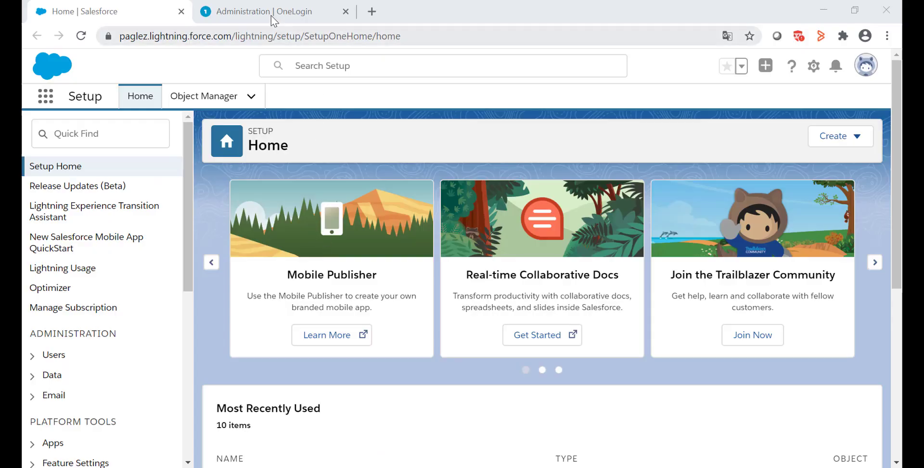
Step: Switch to OneLogin and open Applications > Applications, which lists no company apps yet
{"action": "left_click", "coordinate": [274, 11]}
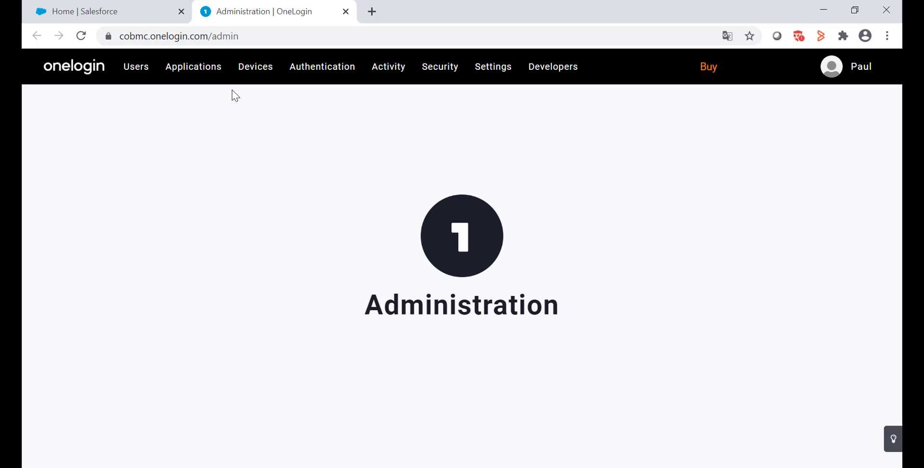
{"action": "left_click", "coordinate": [192, 66]}
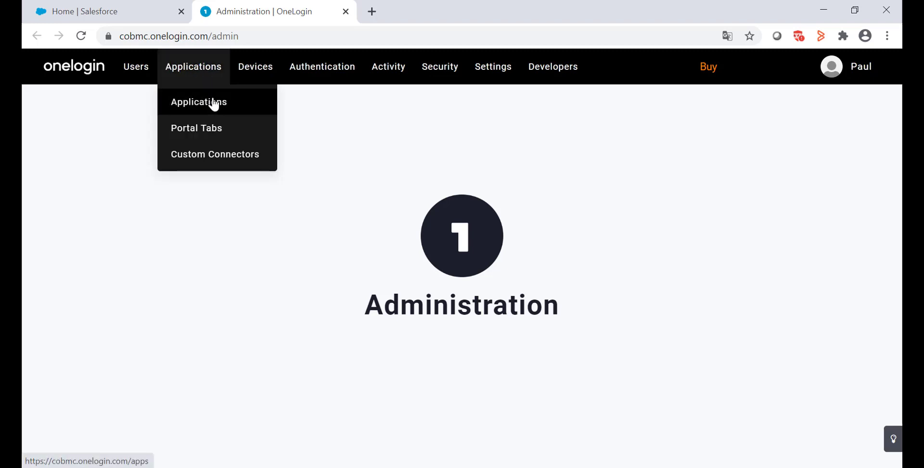
{"action": "mouse_move", "coordinate": [198, 102]}
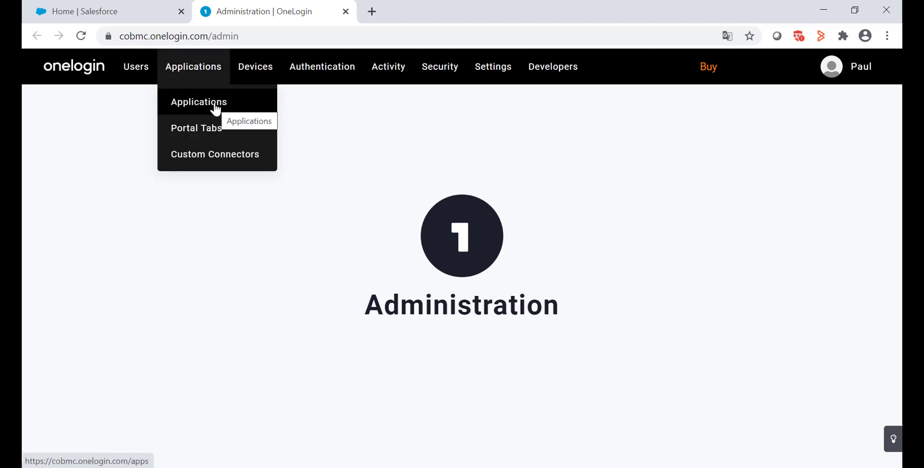
{"action": "left_click", "coordinate": [199, 101]}
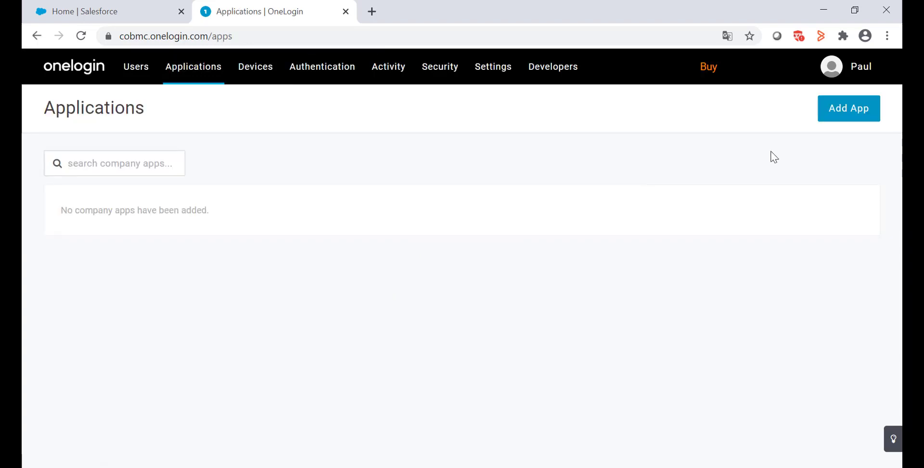
{"action": "mouse_move", "coordinate": [860, 115]}
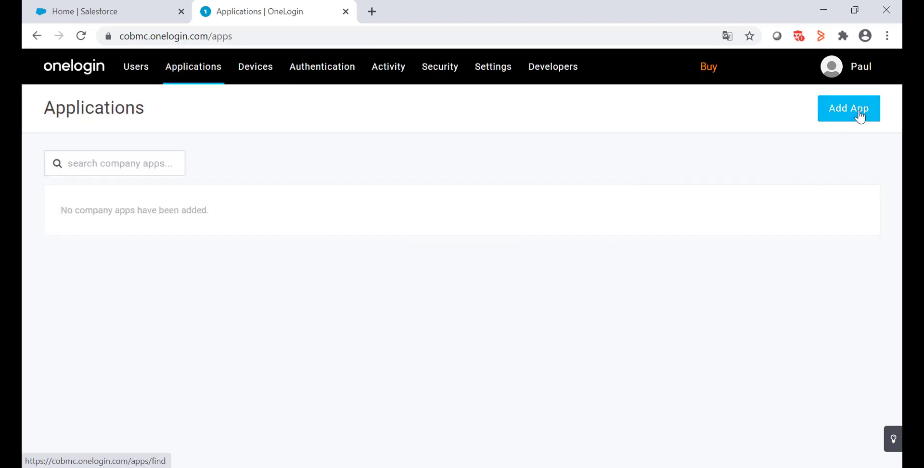
Step: Search the app catalog for 'sa', pick the Salesforce connector, and save it
{"action": "left_click", "coordinate": [848, 108]}
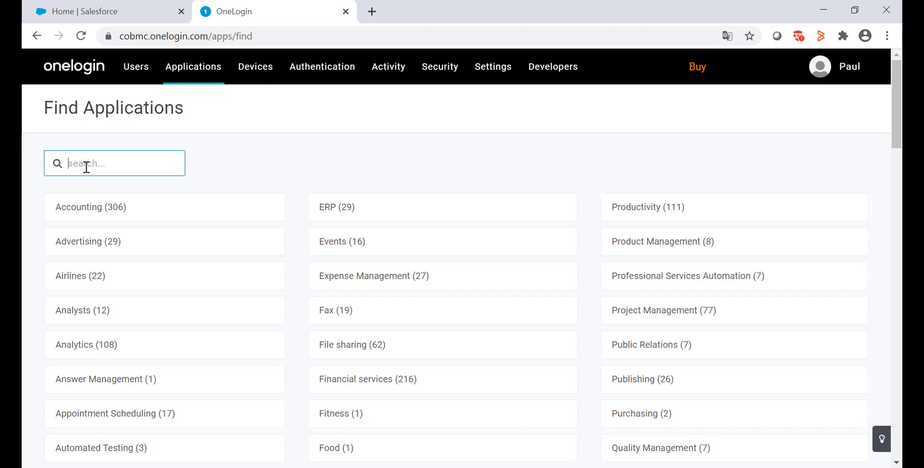
{"action": "type", "text": "salesforce"}
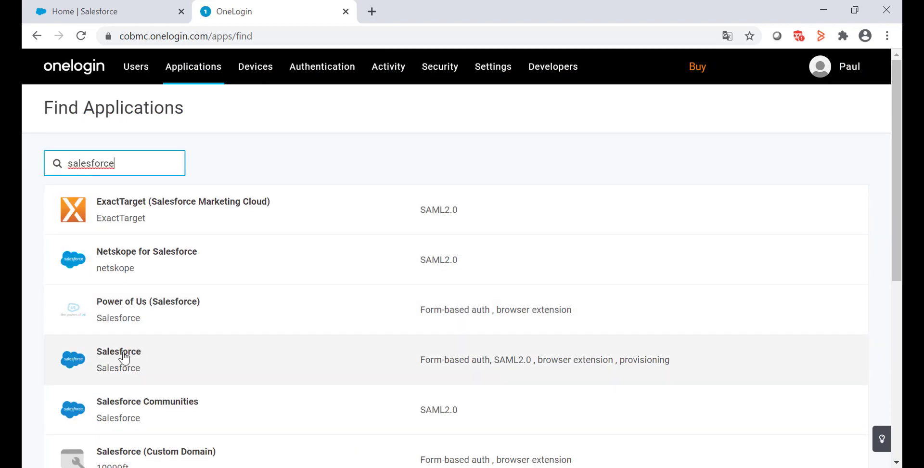
{"action": "left_click", "coordinate": [119, 360]}
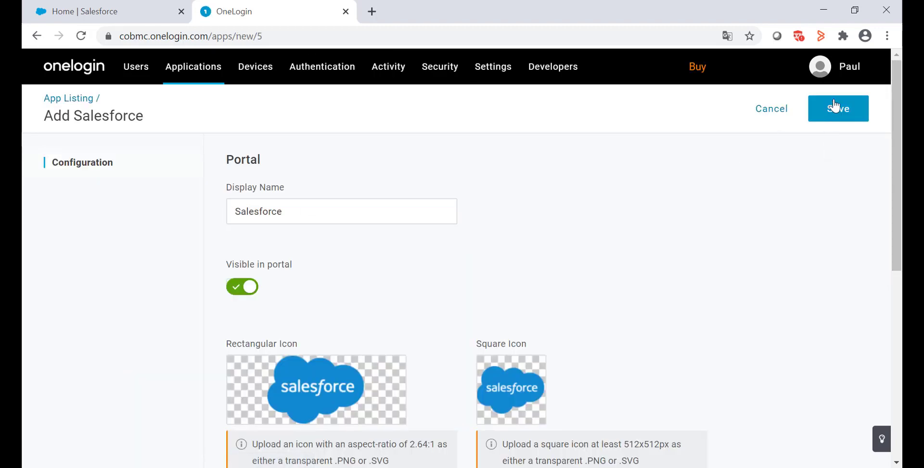
{"action": "left_click", "coordinate": [837, 108]}
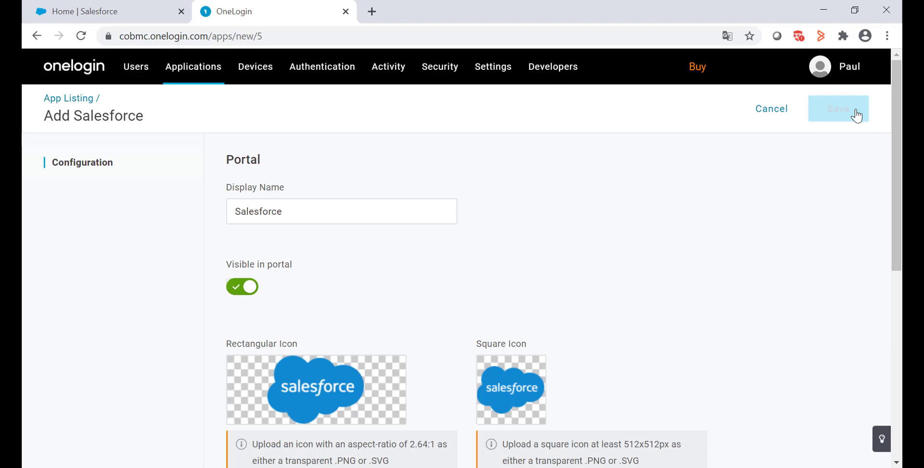
{"action": "left_click", "coordinate": [837, 108]}
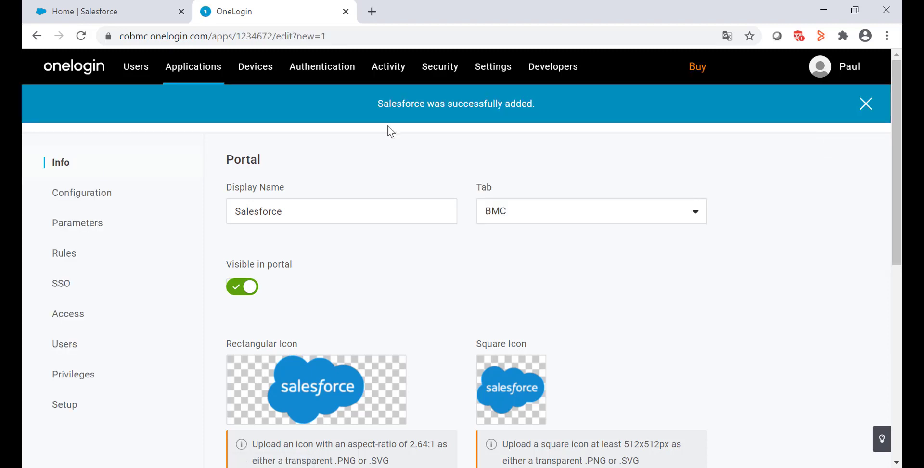
Step: Dismiss the app-added banner and open the Salesforce app's Configuration section
{"action": "left_click", "coordinate": [866, 104]}
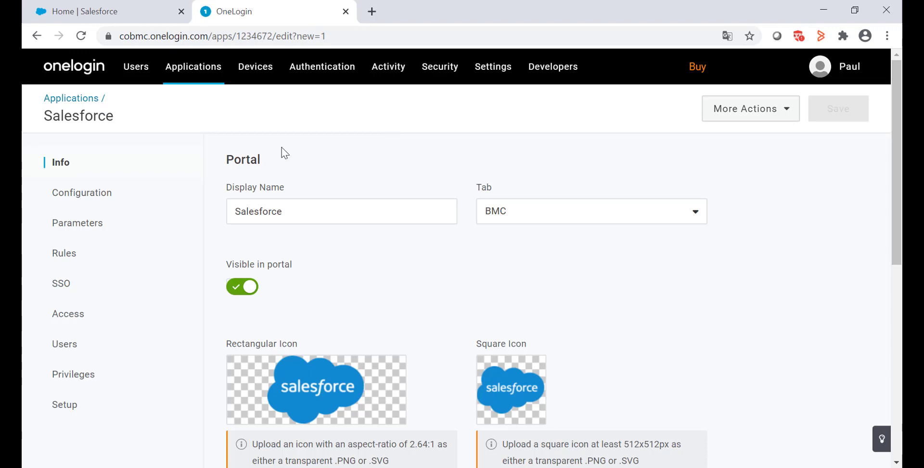
{"action": "mouse_move", "coordinate": [81, 193]}
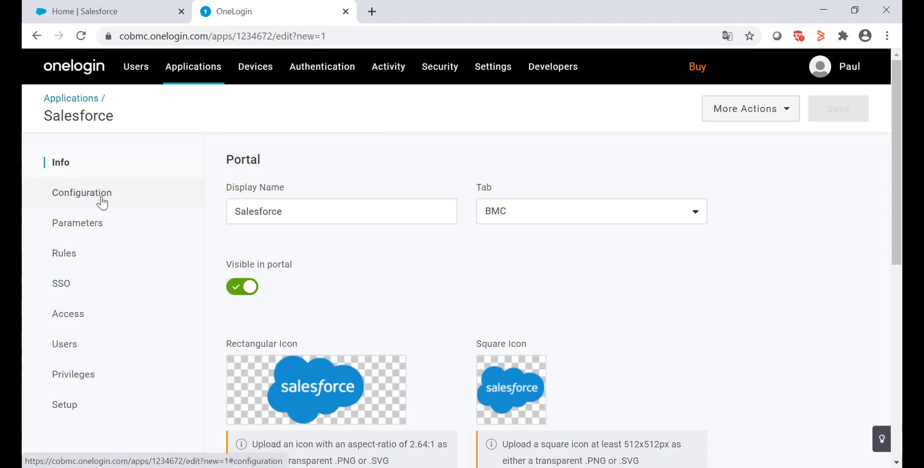
{"action": "left_click", "coordinate": [81, 192]}
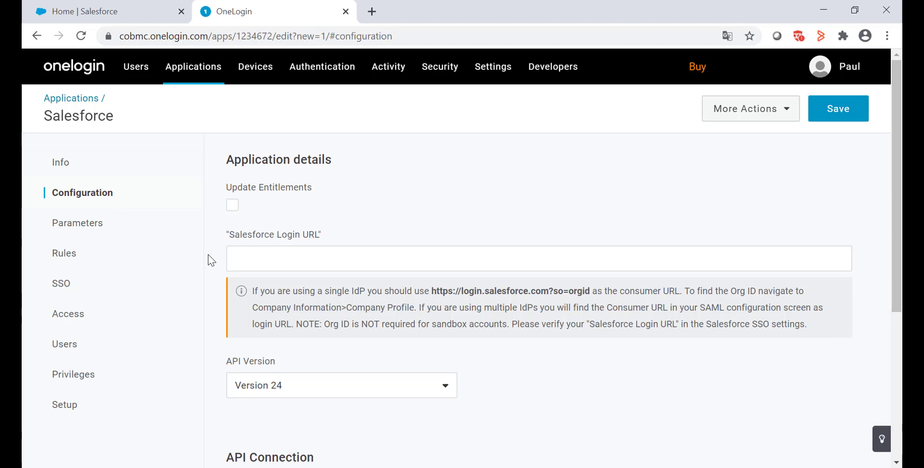
{"action": "mouse_move", "coordinate": [127, 22]}
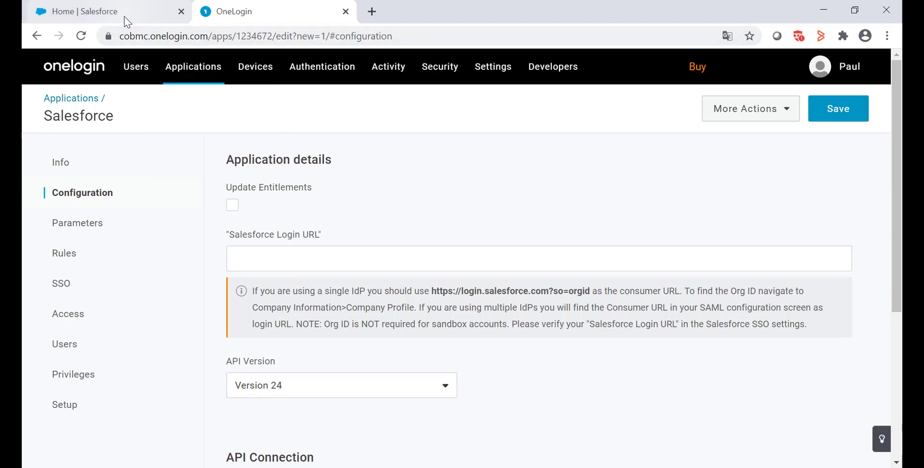
Step: Find Organization ID 00Df4000003B3PK on Salesforce's Company Information page
{"action": "left_click", "coordinate": [106, 11]}
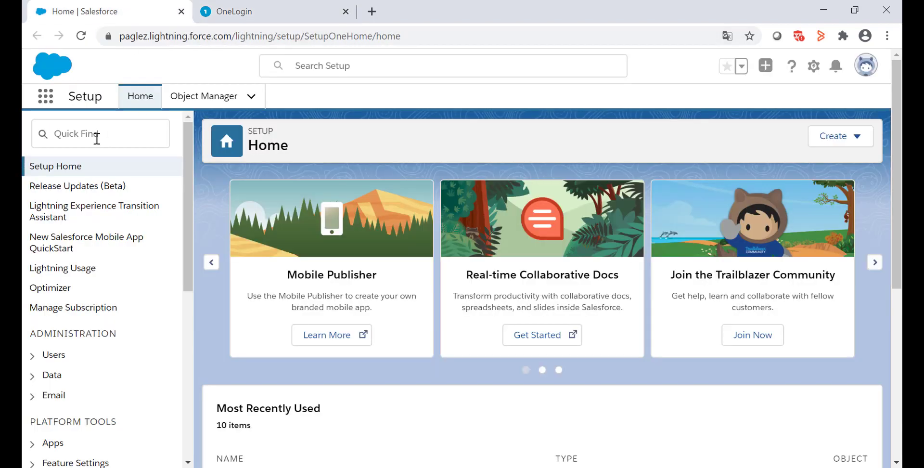
{"action": "left_click", "coordinate": [100, 134]}
{"action": "type", "text": "company inform"}
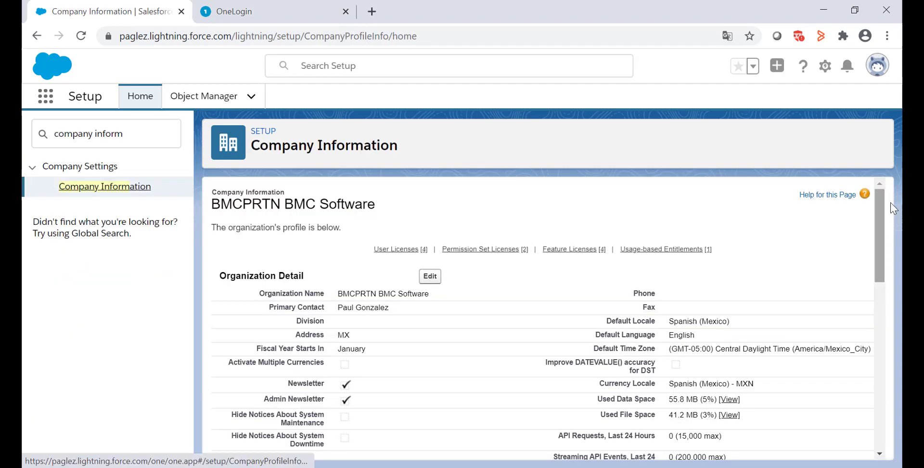
{"action": "scroll", "scroll_direction": "down", "scroll_amount": 3}
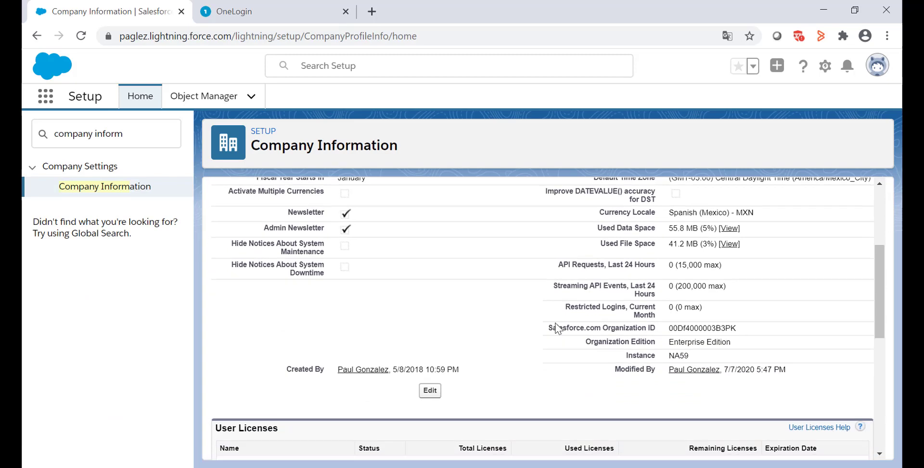
{"action": "mouse_move", "coordinate": [667, 330]}
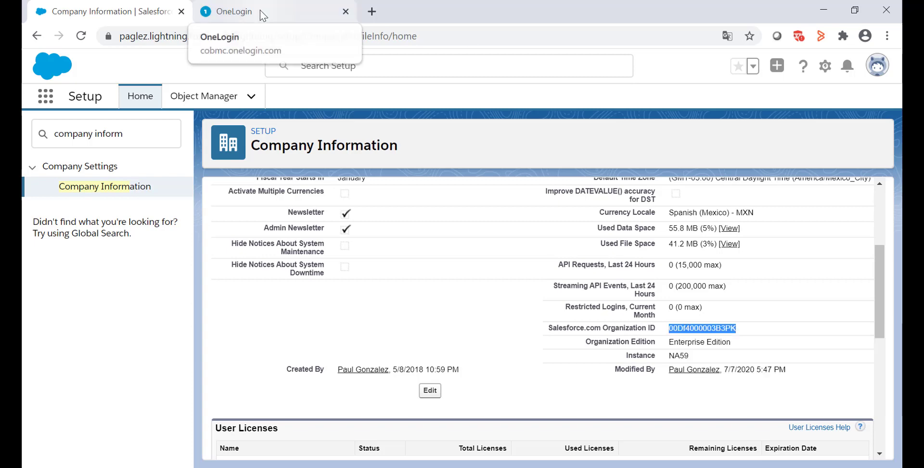
Step: Put org ID 00Df4000003B3PK into OneLogin's Salesforce Login URL and save
{"action": "left_click", "coordinate": [233, 11]}
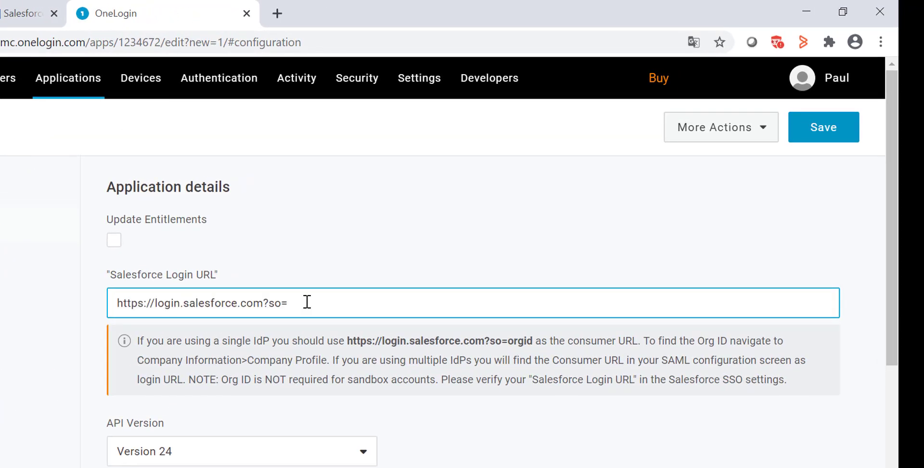
{"action": "type", "text": "00Df4000003B3PK"}
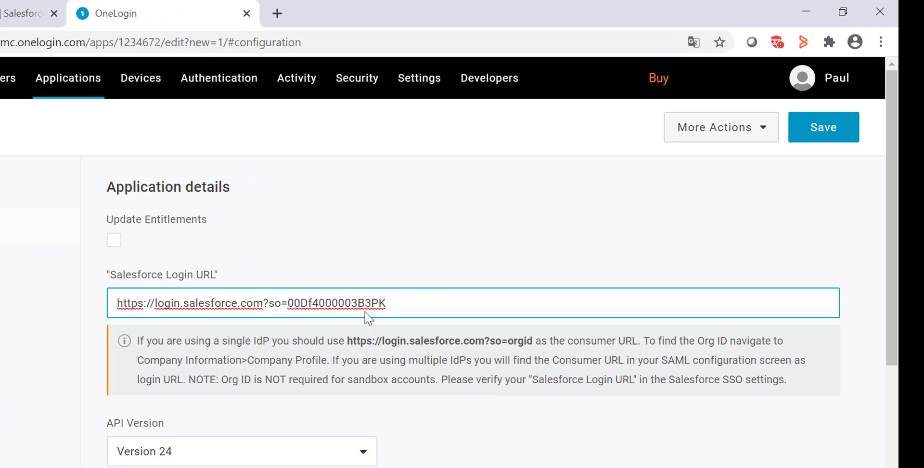
{"action": "mouse_move", "coordinate": [471, 248]}
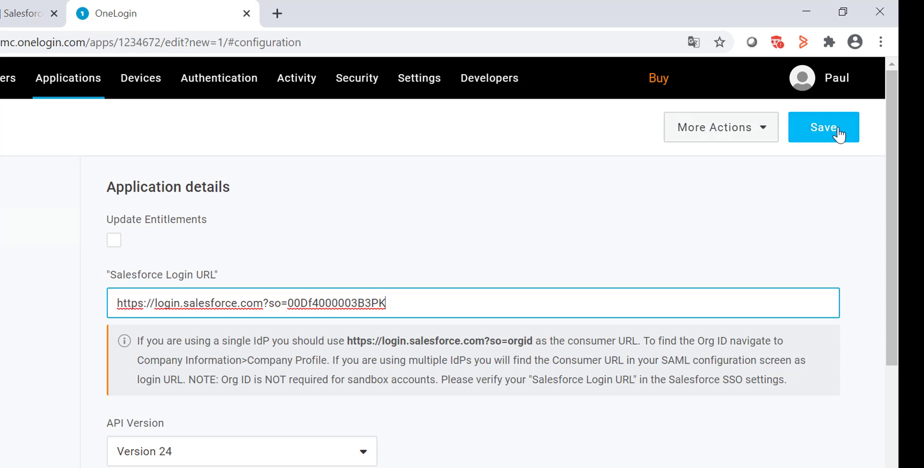
{"action": "left_click", "coordinate": [824, 127]}
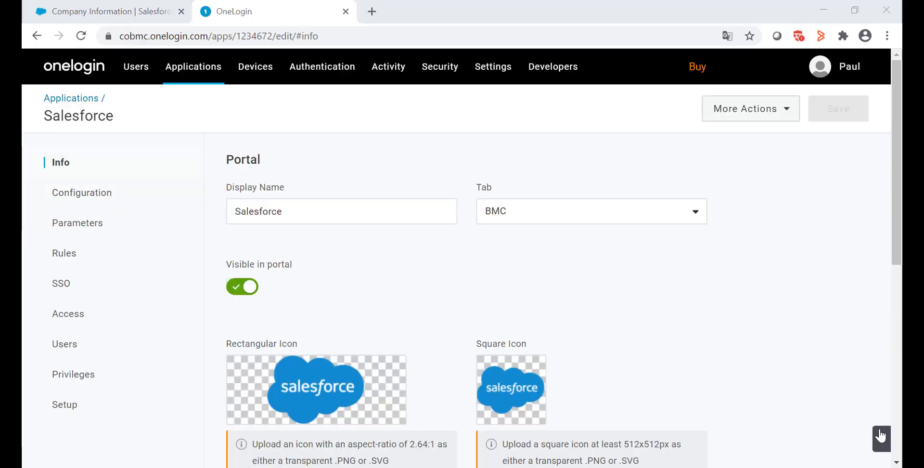
{"action": "mouse_move", "coordinate": [77, 222]}
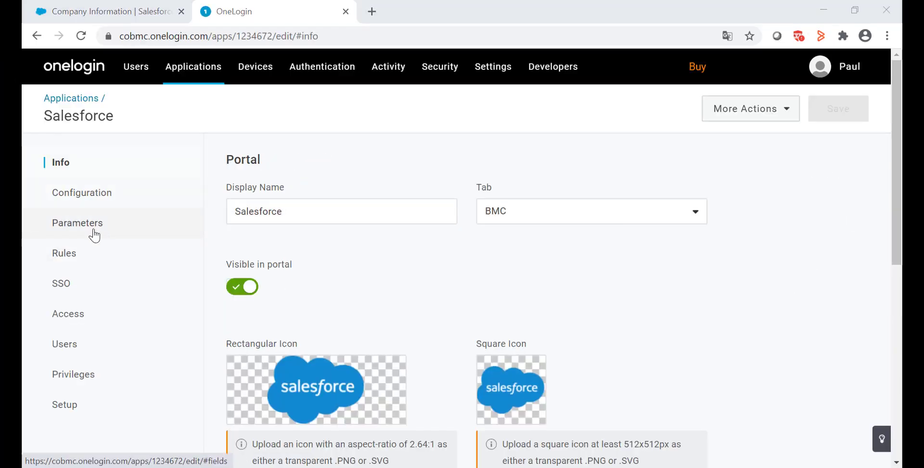
Step: Map the Salesforce app's User ID parameter to Email and save the app
{"action": "left_click", "coordinate": [77, 222]}
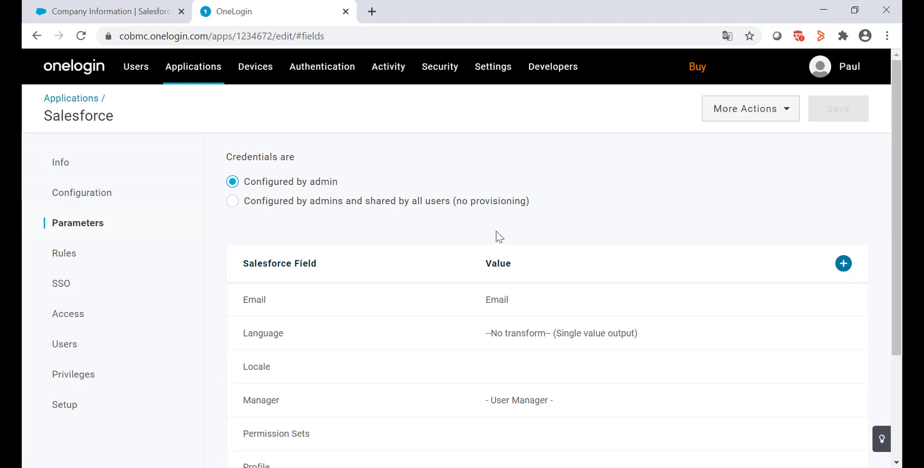
{"action": "mouse_move", "coordinate": [530, 271]}
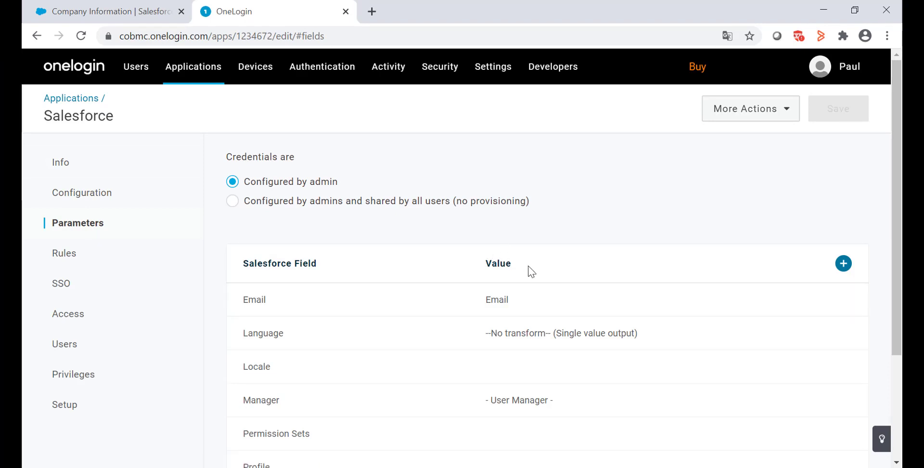
{"action": "scroll", "scroll_direction": "down", "scroll_amount": 3}
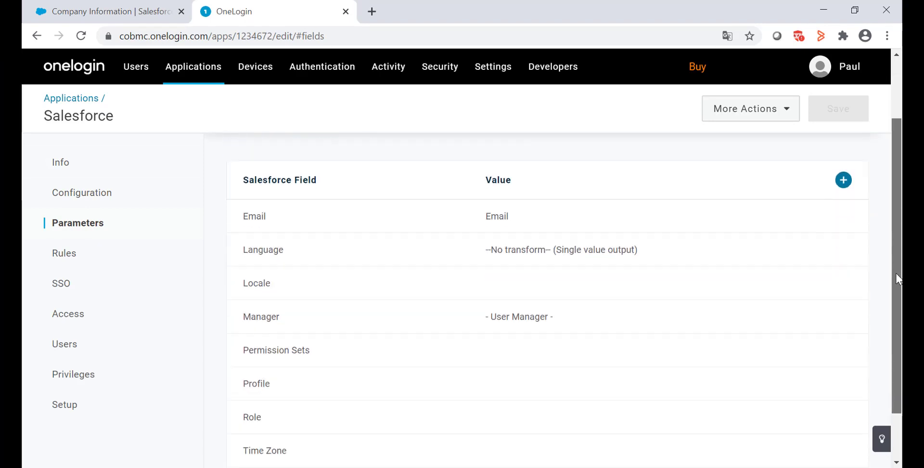
{"action": "scroll", "scroll_direction": "down", "scroll_amount": 3}
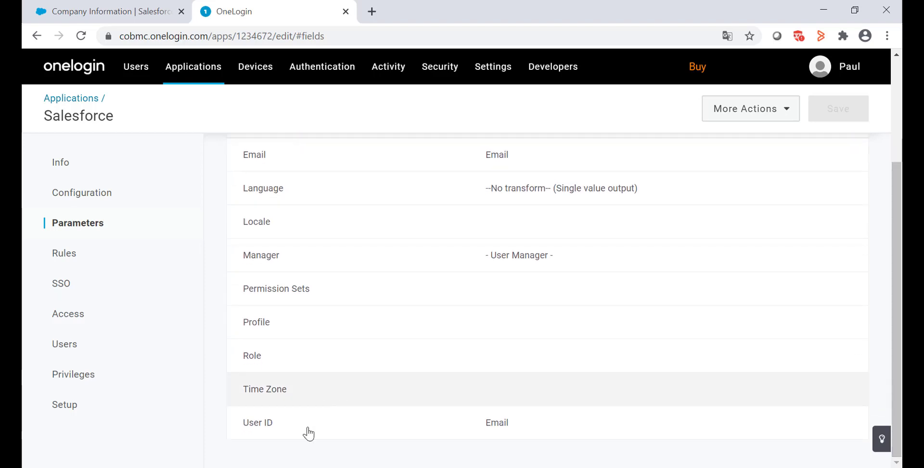
{"action": "left_click", "coordinate": [257, 423]}
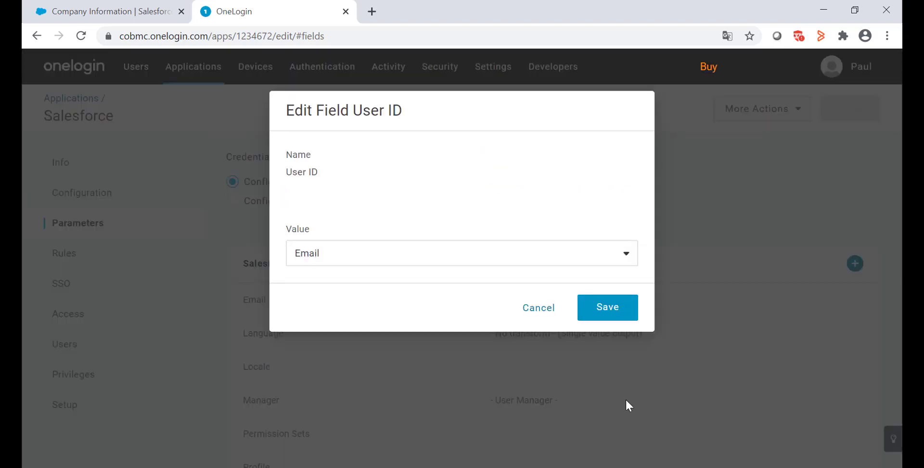
{"action": "left_click", "coordinate": [607, 307]}
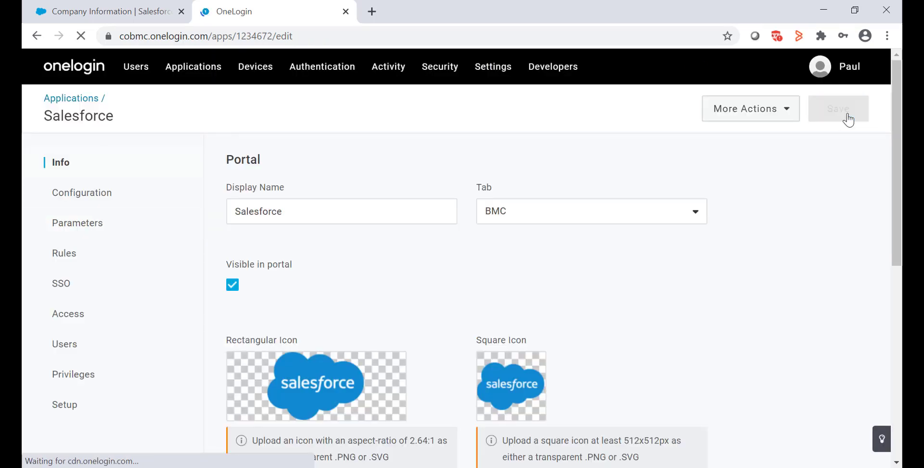
{"action": "left_click", "coordinate": [838, 108]}
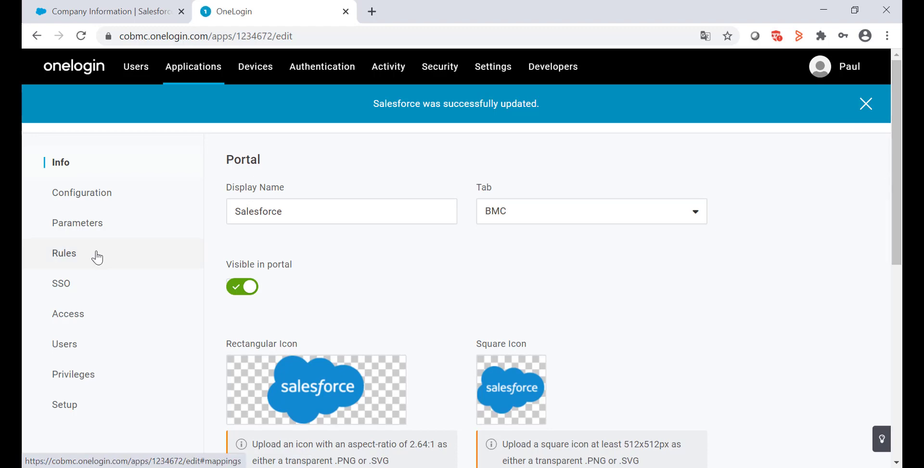
Step: Set the SAML Signature Algorithm to SHA-256 on the SSO tab and save
{"action": "left_click", "coordinate": [865, 104]}
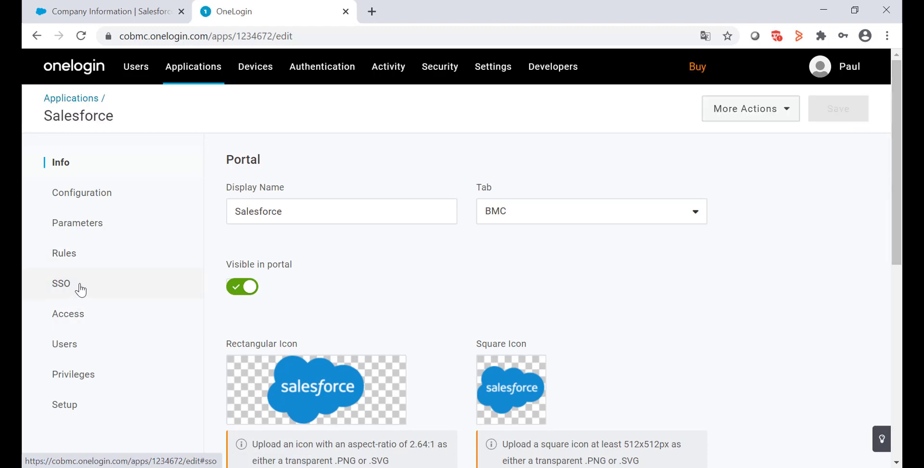
{"action": "left_click", "coordinate": [60, 283]}
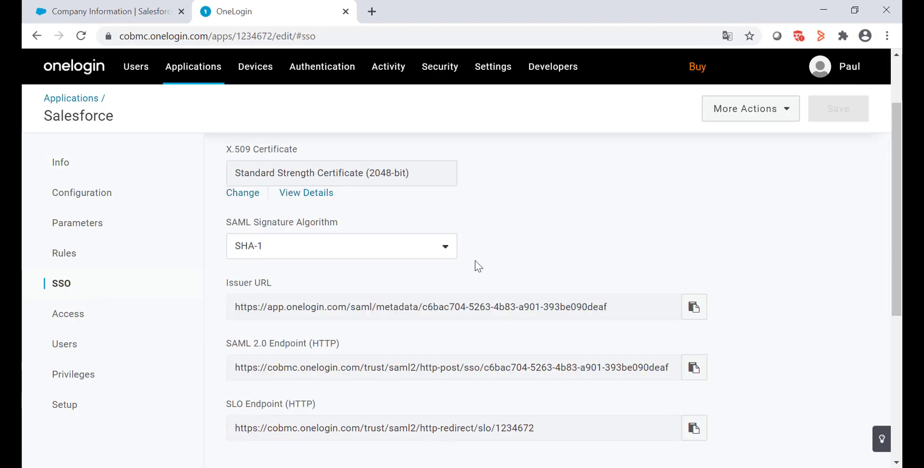
{"action": "mouse_move", "coordinate": [446, 246]}
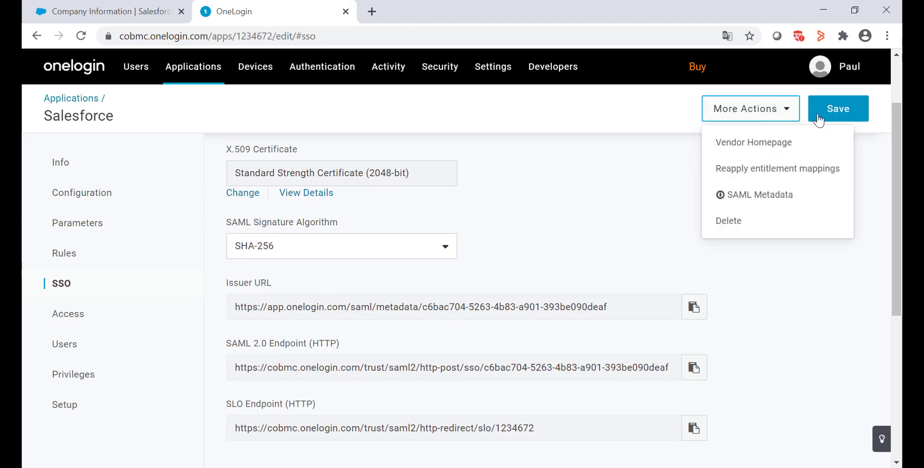
{"action": "left_click", "coordinate": [837, 108]}
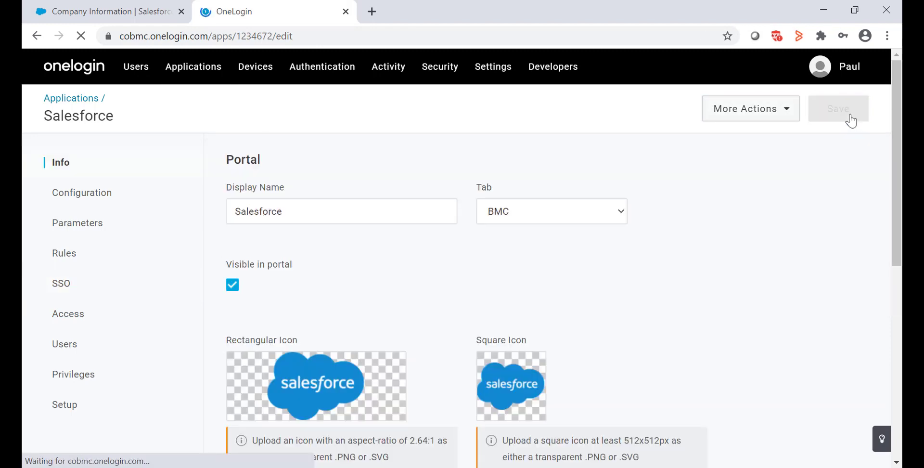
{"action": "left_click", "coordinate": [837, 109]}
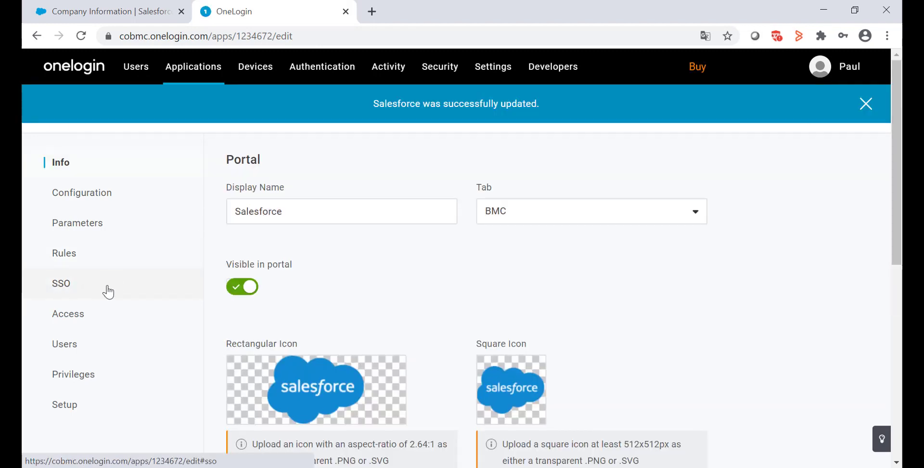
Step: Download the standard strength X.509 certificate as onelogin.pem
{"action": "left_click", "coordinate": [60, 283]}
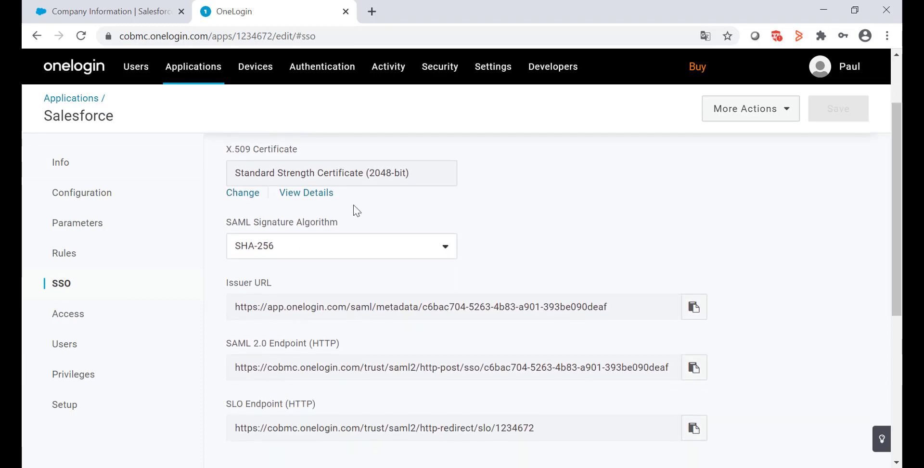
{"action": "mouse_move", "coordinate": [306, 193]}
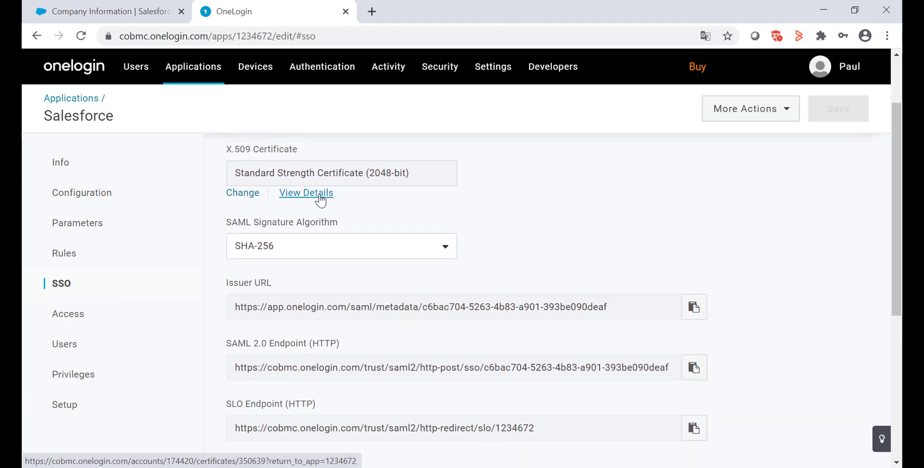
{"action": "left_click", "coordinate": [307, 192]}
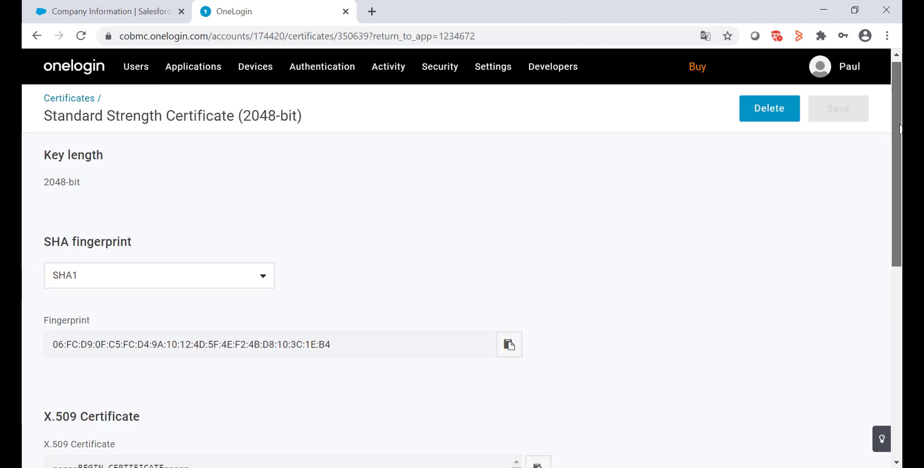
{"action": "scroll", "scroll_direction": "down", "scroll_amount": 3}
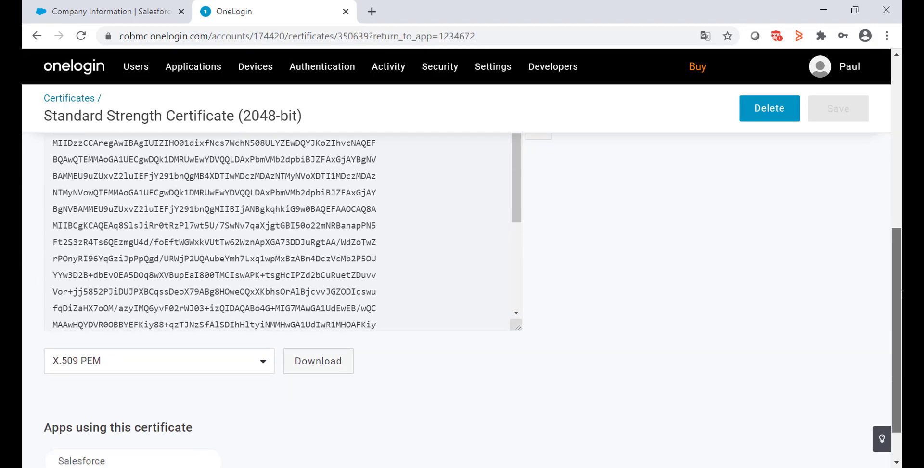
{"action": "scroll", "scroll_direction": "down", "scroll_amount": 3}
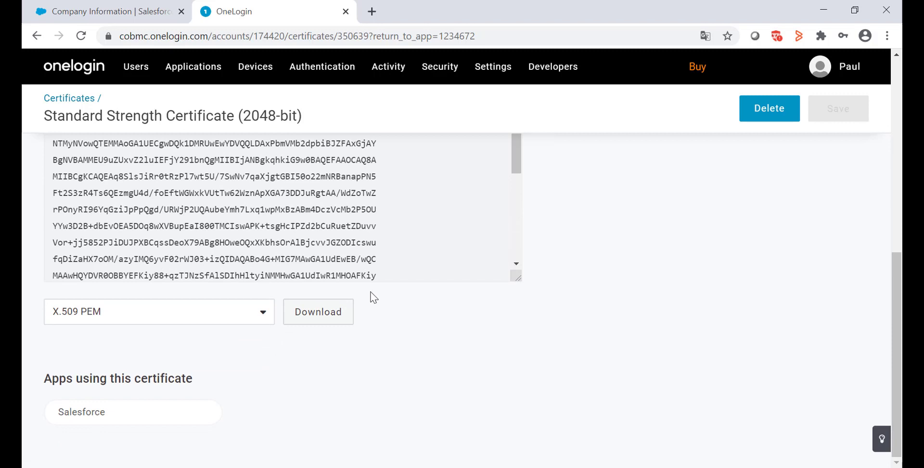
{"action": "left_click", "coordinate": [318, 311]}
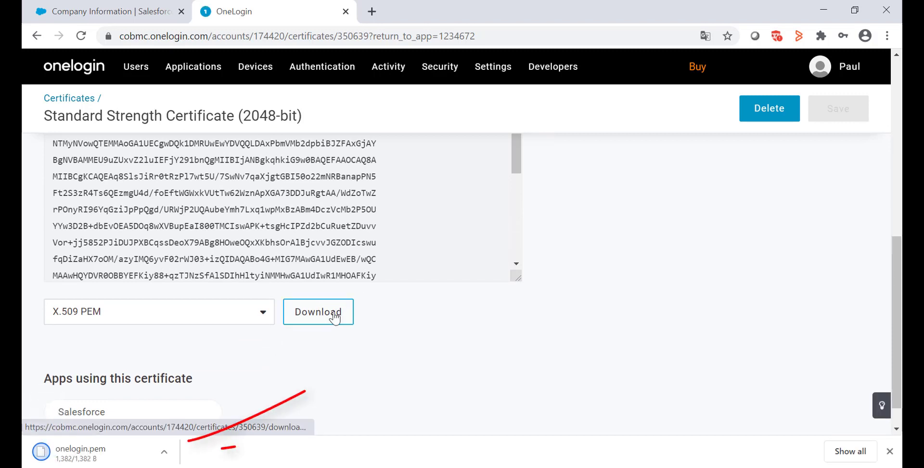
{"action": "mouse_move", "coordinate": [296, 346]}
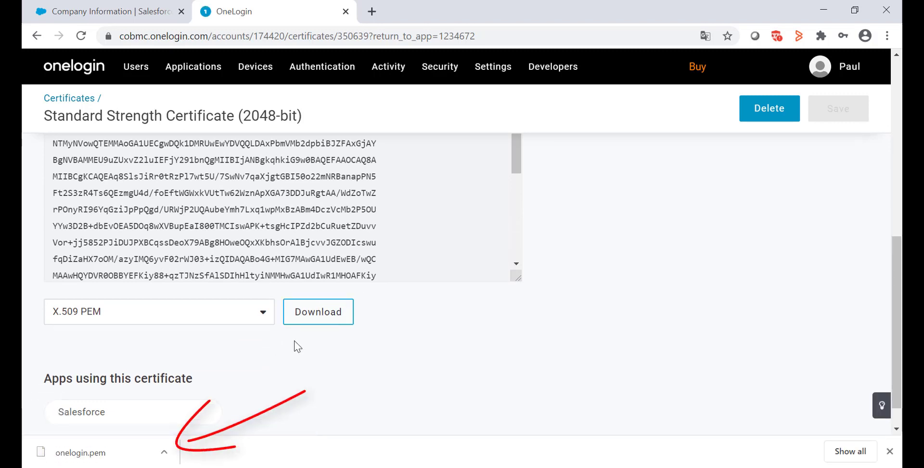
{"action": "mouse_move", "coordinate": [68, 102]}
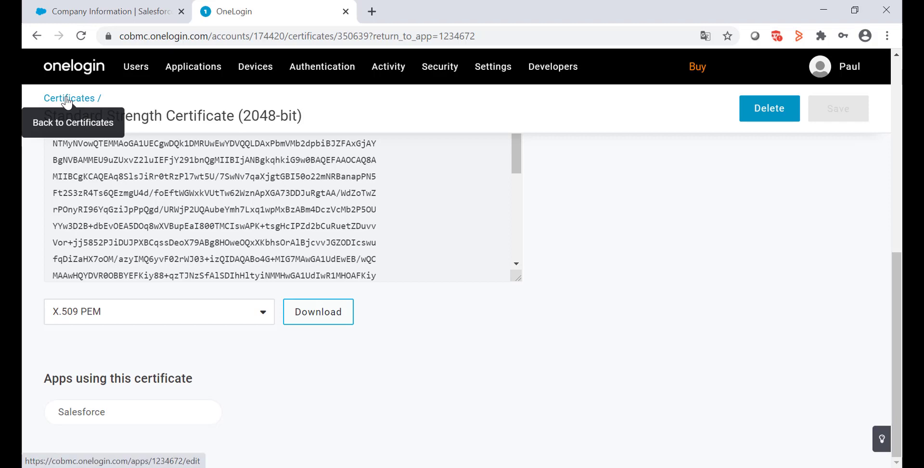
Step: Return to the Salesforce app's SSO tab to view Issuer URL, SAML 2.0 and SLO endpoints
{"action": "left_click", "coordinate": [81, 411]}
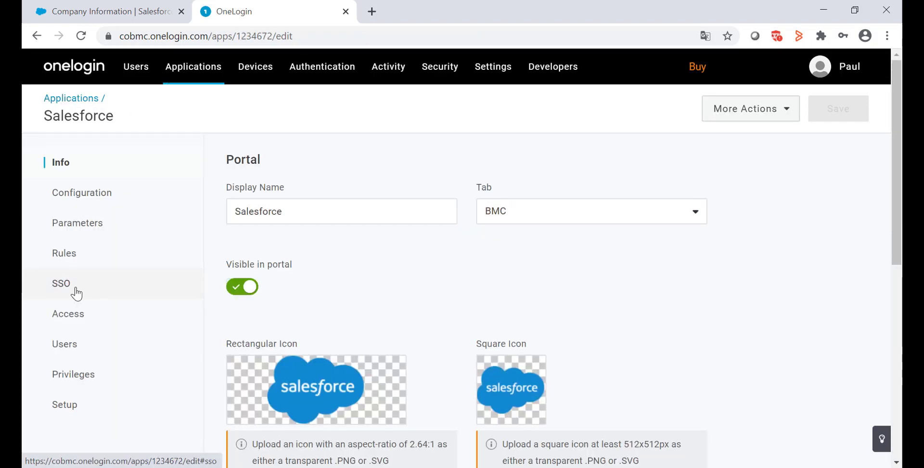
{"action": "left_click", "coordinate": [61, 284]}
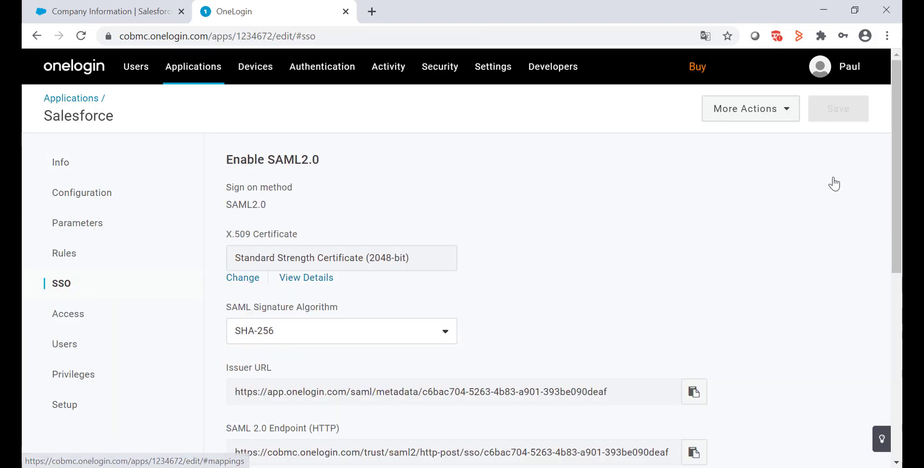
{"action": "scroll", "scroll_direction": "down", "scroll_amount": 3}
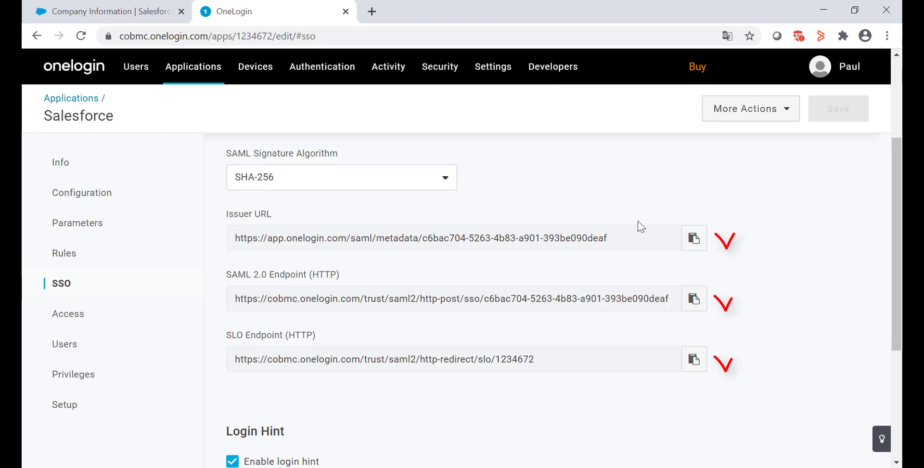
Step: In Salesforce Single Sign-On Settings, check SAML Enabled and save
{"action": "left_click", "coordinate": [105, 11]}
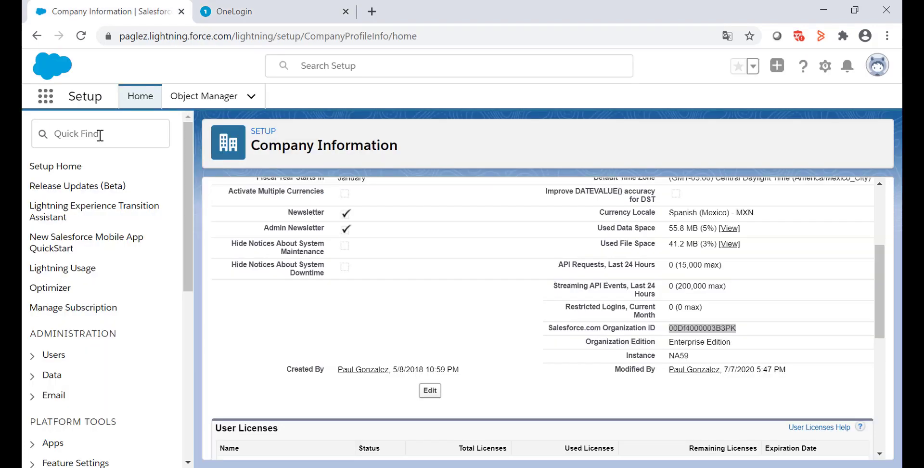
{"action": "left_click", "coordinate": [100, 134]}
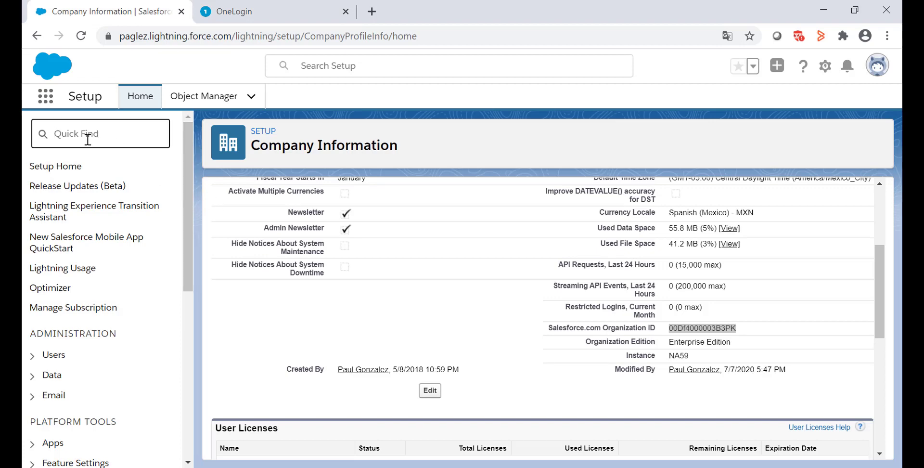
{"action": "left_click", "coordinate": [106, 187]}
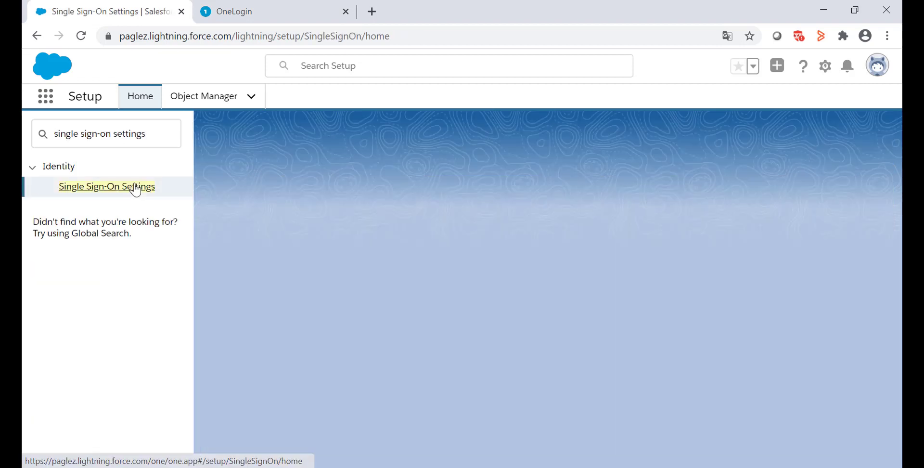
{"action": "left_click", "coordinate": [107, 186]}
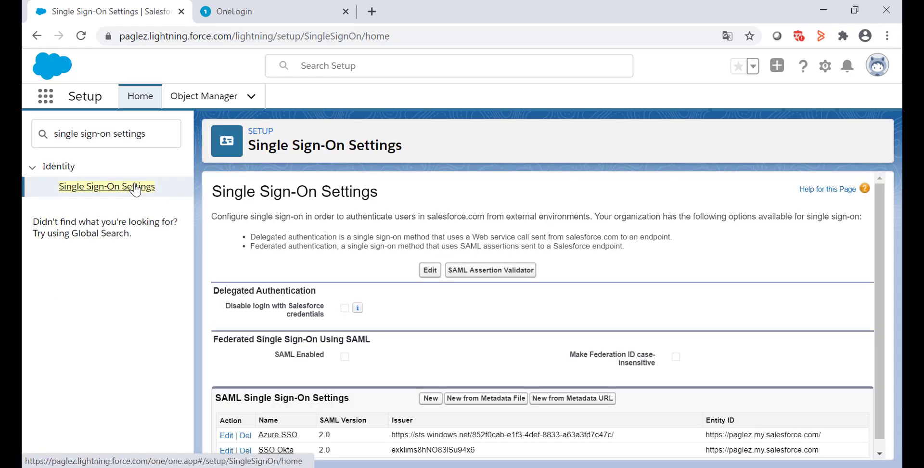
{"action": "left_click", "coordinate": [430, 270]}
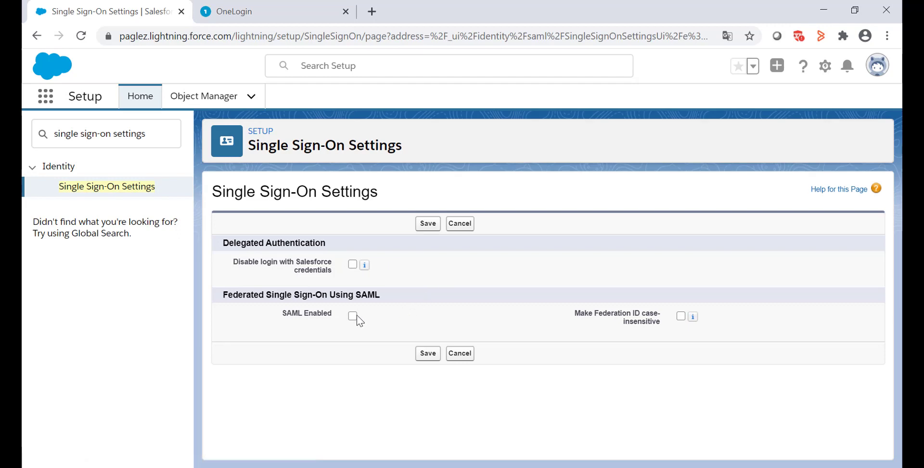
{"action": "left_click", "coordinate": [353, 316]}
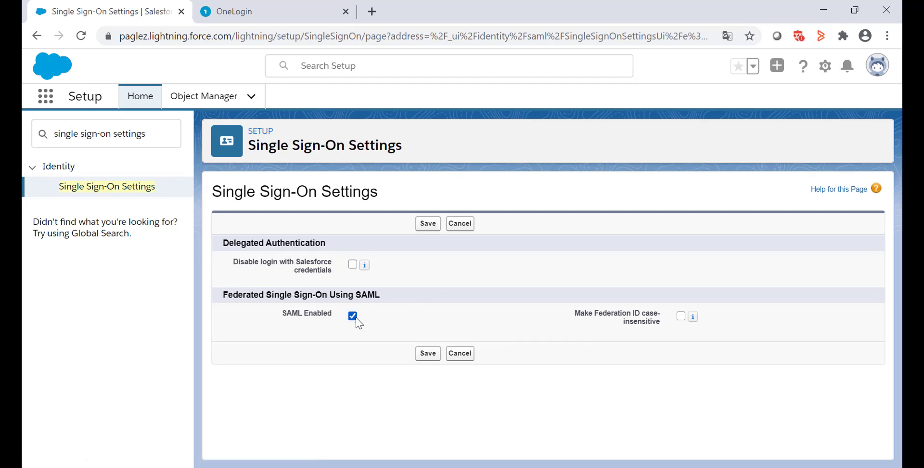
{"action": "left_click", "coordinate": [427, 223]}
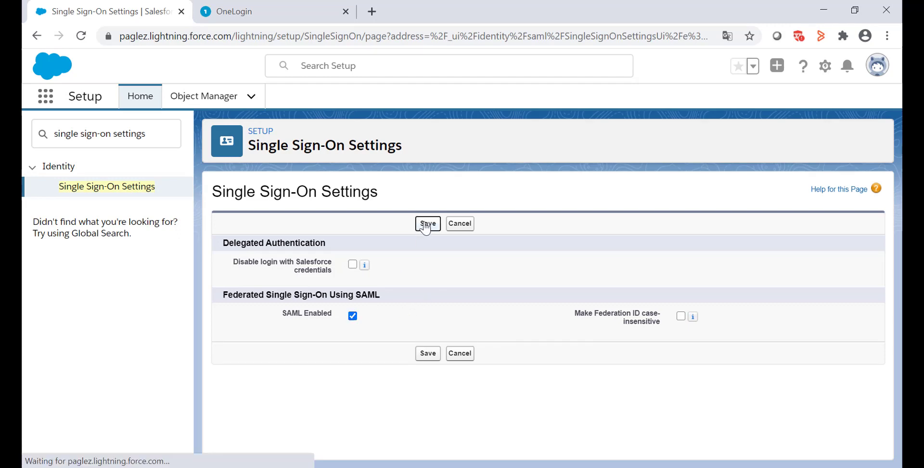
{"action": "left_click", "coordinate": [428, 223]}
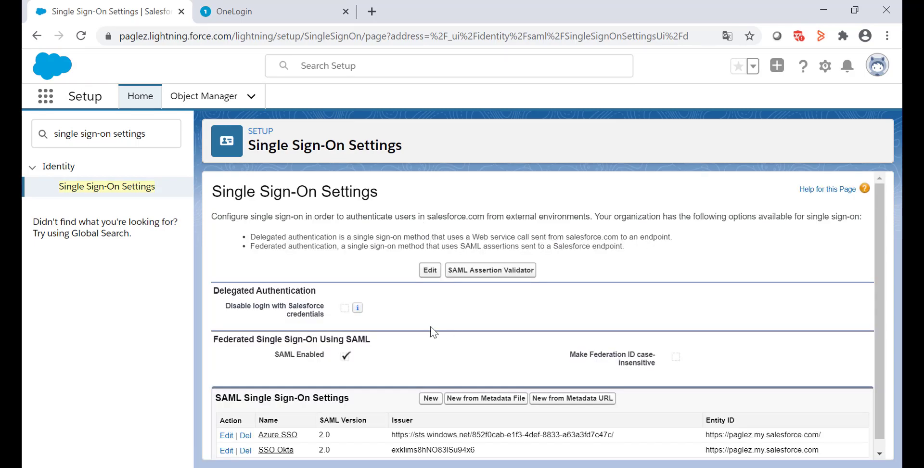
{"action": "mouse_move", "coordinate": [418, 407]}
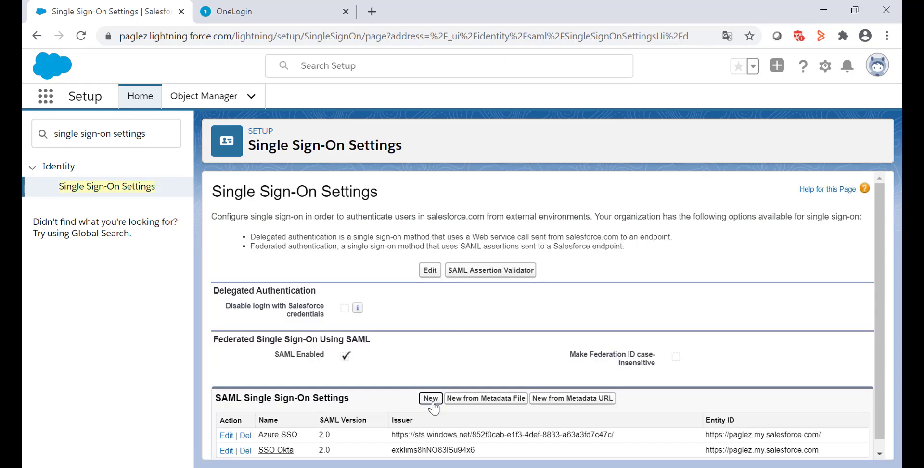
{"action": "left_click", "coordinate": [430, 397]}
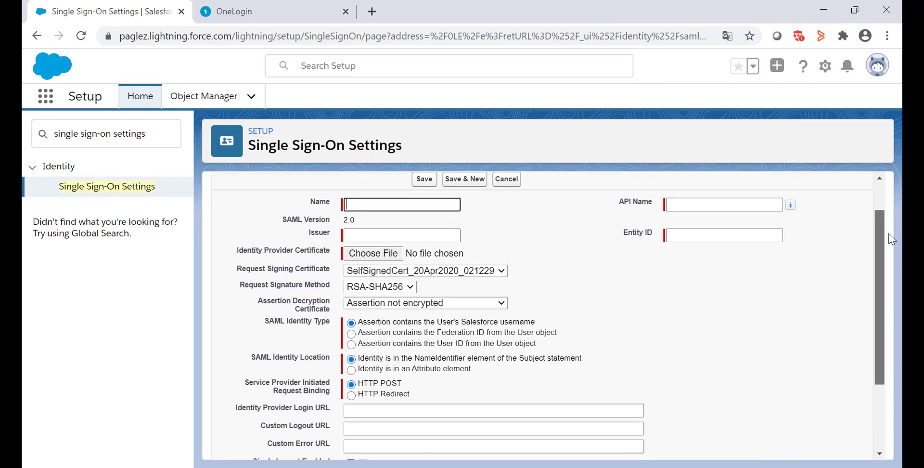
{"action": "scroll", "scroll_direction": "up", "scroll_amount": 3}
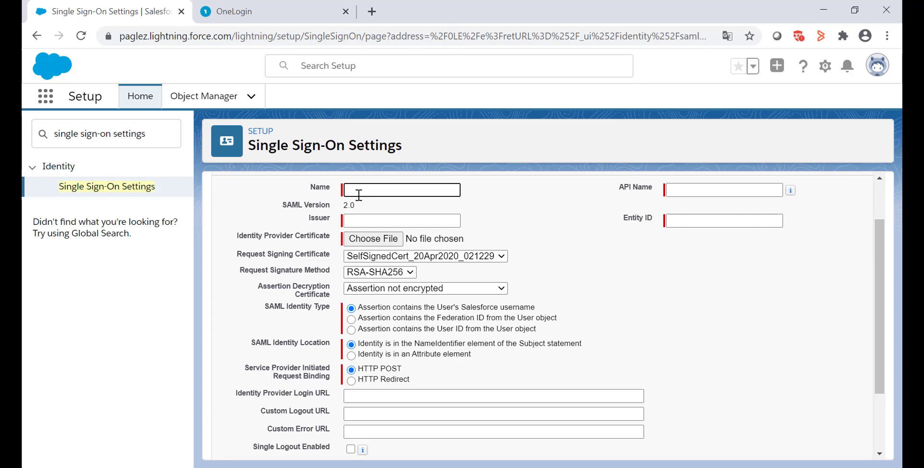
{"action": "type", "text": "SSO OneLogin"}
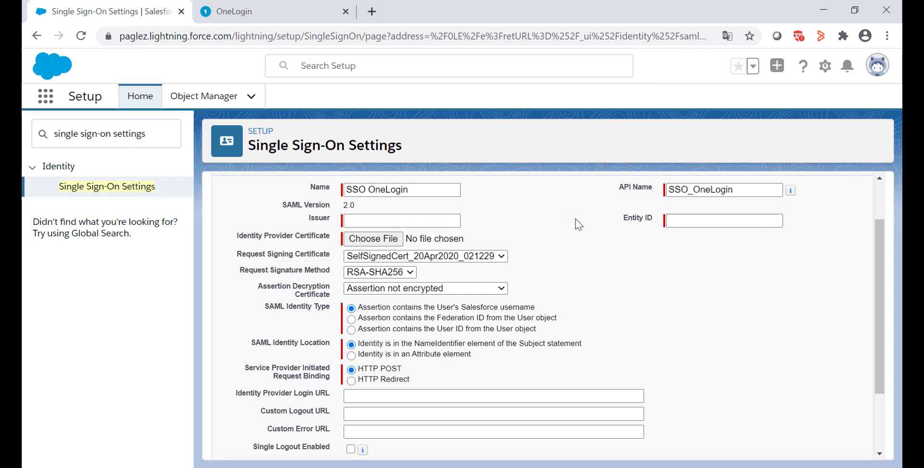
{"action": "left_click", "coordinate": [722, 221]}
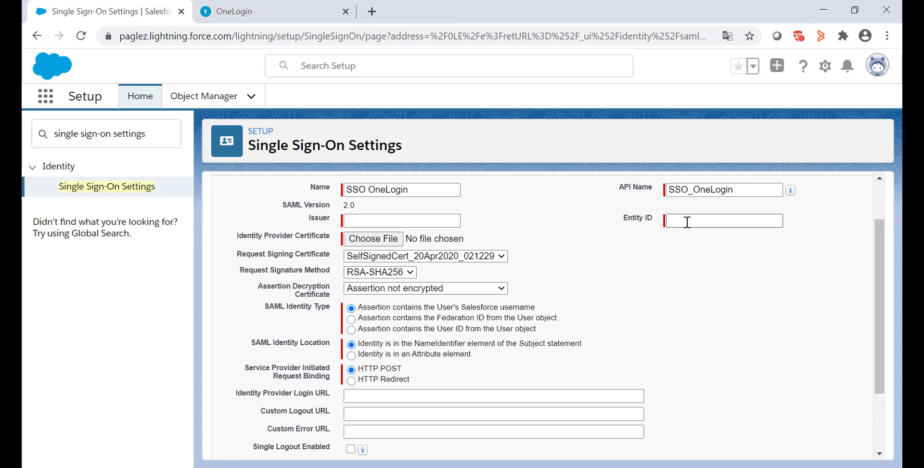
{"action": "type", "text": "https://saml.salesforce.com"}
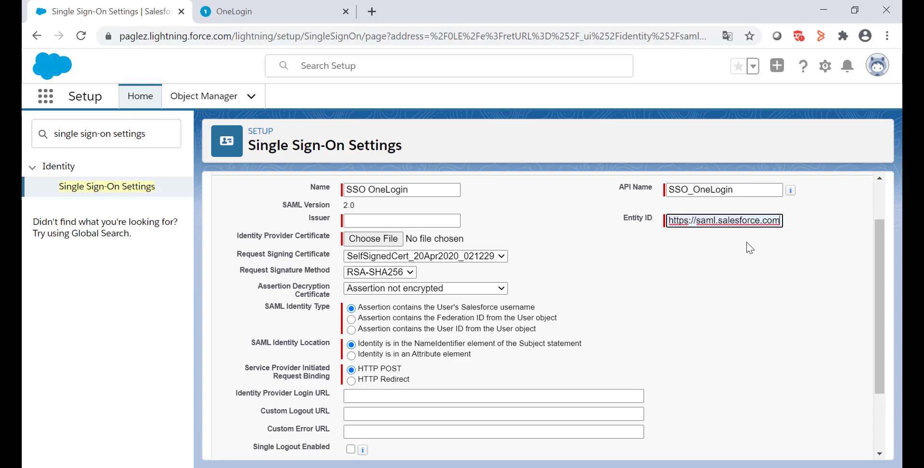
{"action": "mouse_move", "coordinate": [718, 253]}
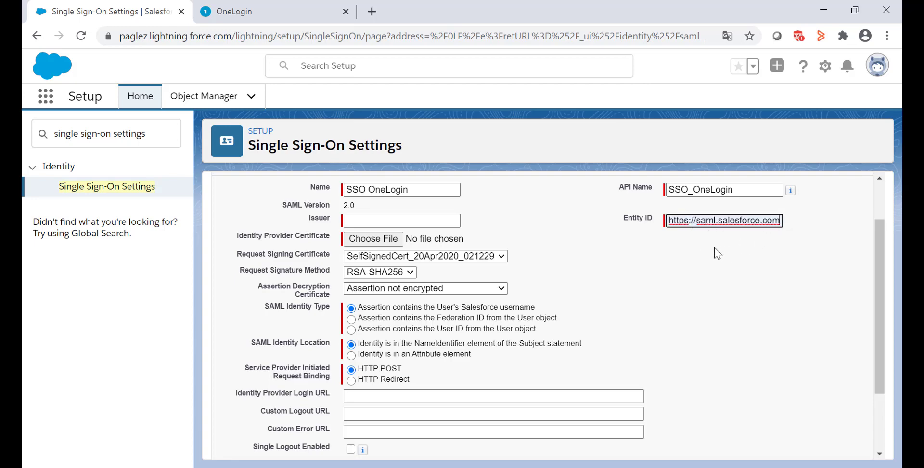
{"action": "mouse_move", "coordinate": [723, 253]}
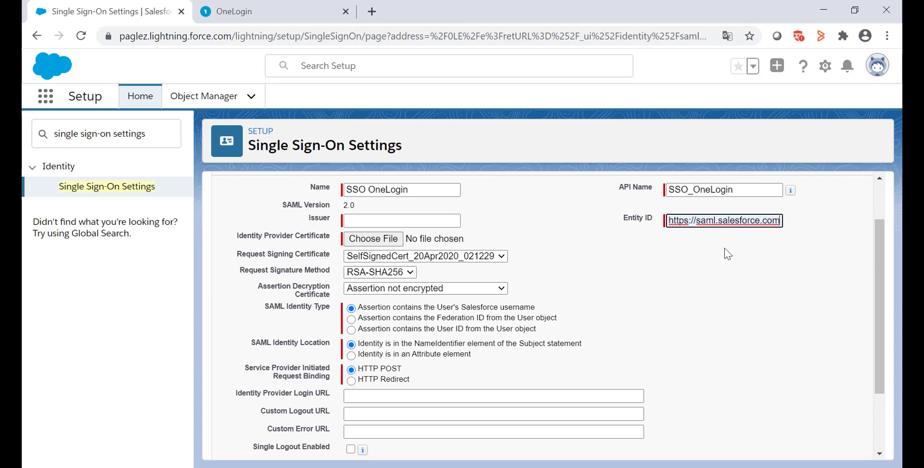
{"action": "mouse_move", "coordinate": [301, 254]}
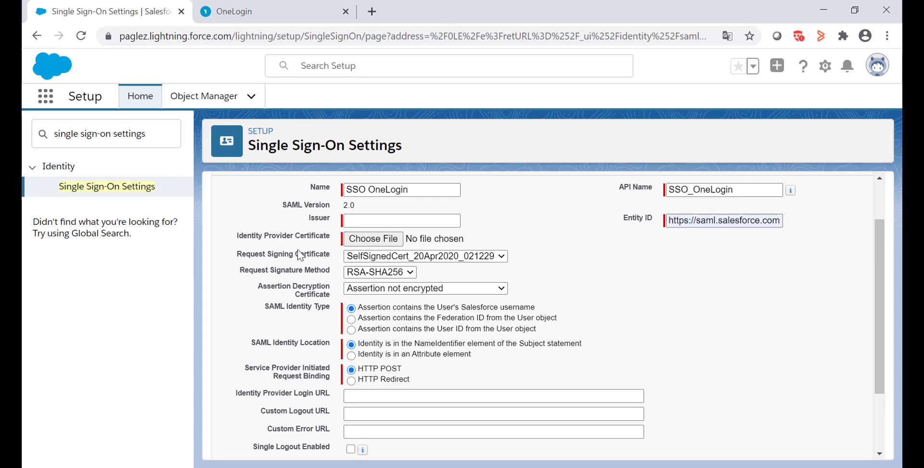
{"action": "mouse_move", "coordinate": [468, 239]}
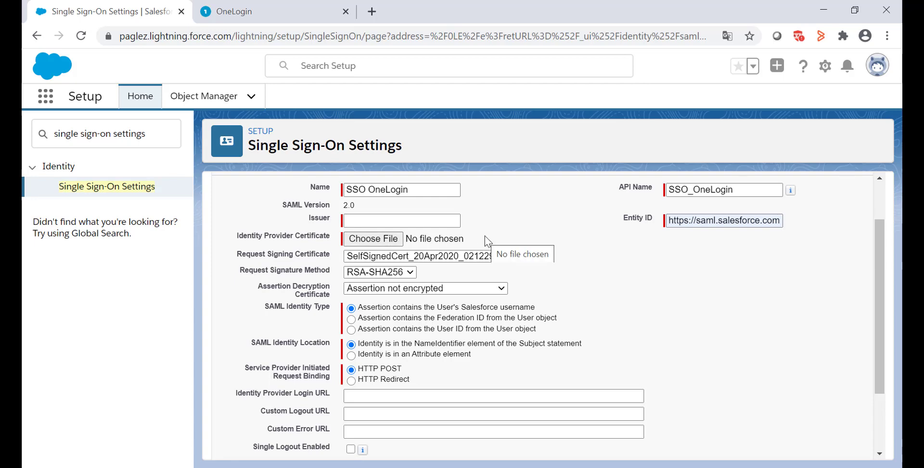
{"action": "left_click", "coordinate": [373, 239]}
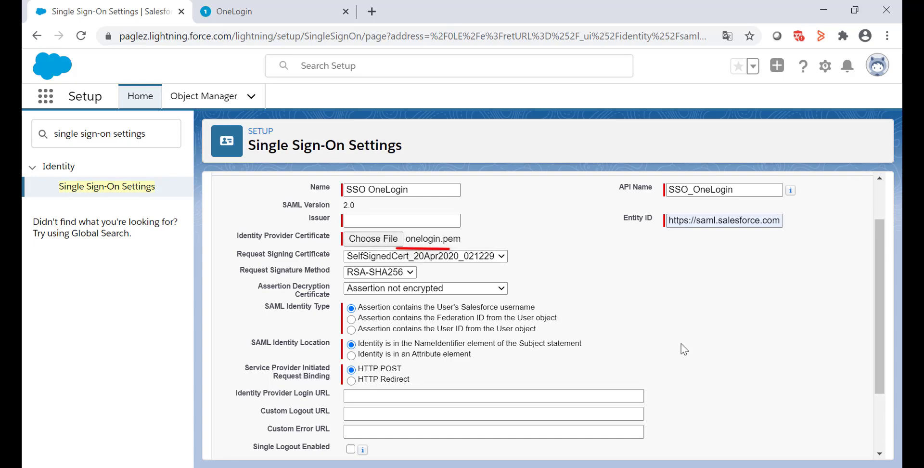
{"action": "mouse_move", "coordinate": [499, 226]}
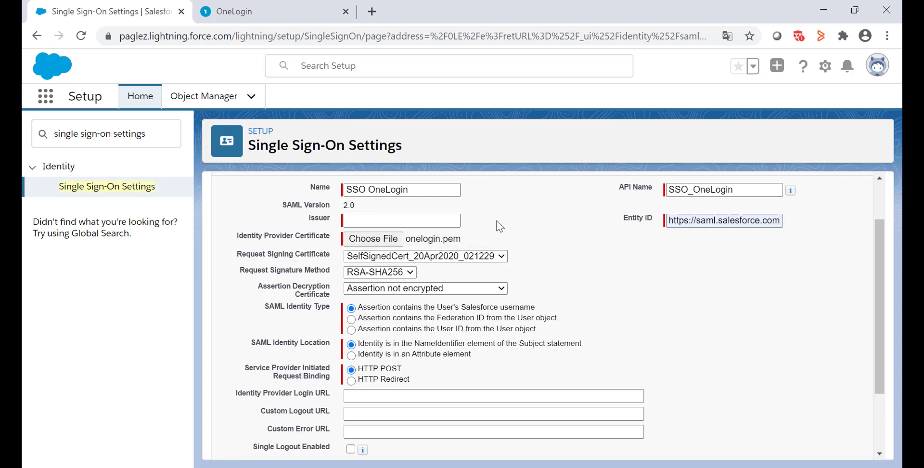
Step: Copy OneLogin's Issuer URL into the Salesforce Issuer field
{"action": "left_click", "coordinate": [234, 11]}
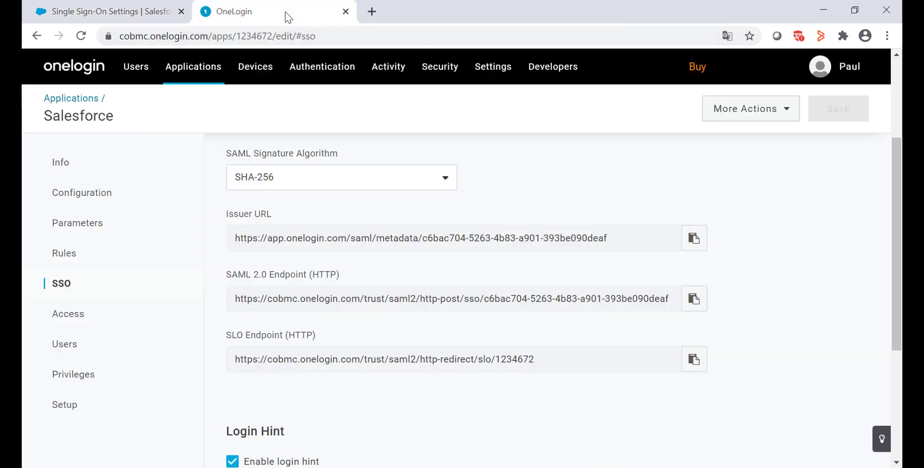
{"action": "mouse_move", "coordinate": [605, 218]}
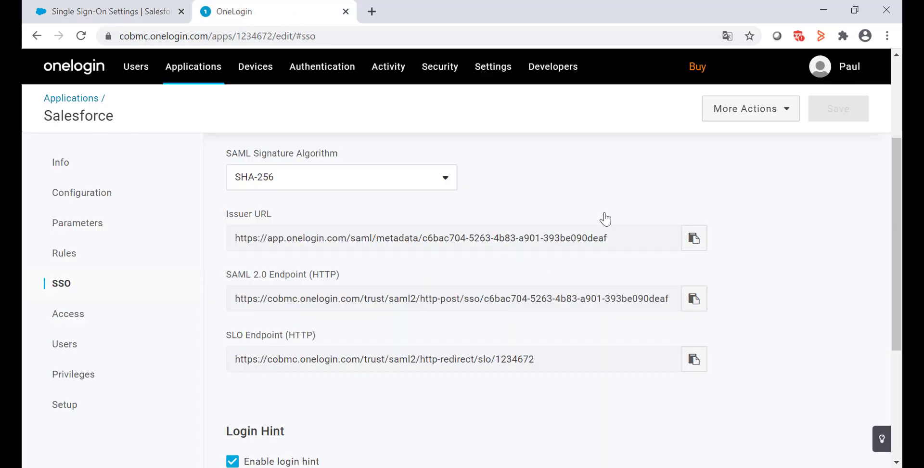
{"action": "mouse_move", "coordinate": [694, 238]}
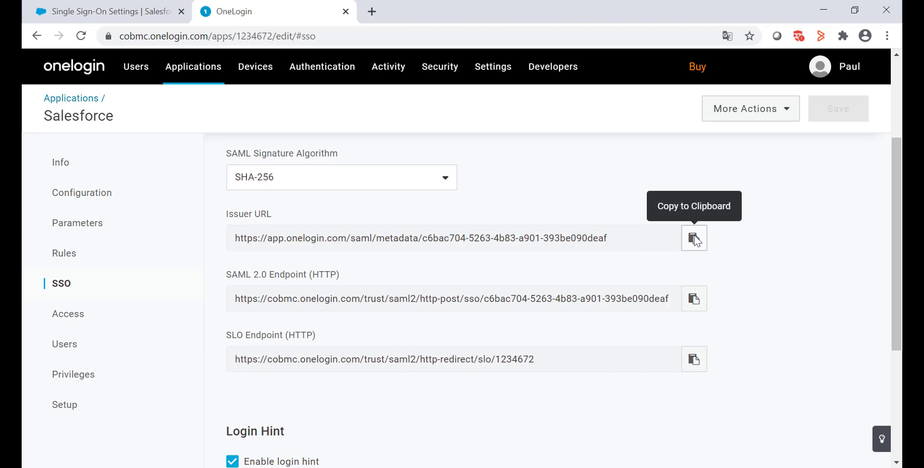
{"action": "left_click", "coordinate": [694, 239]}
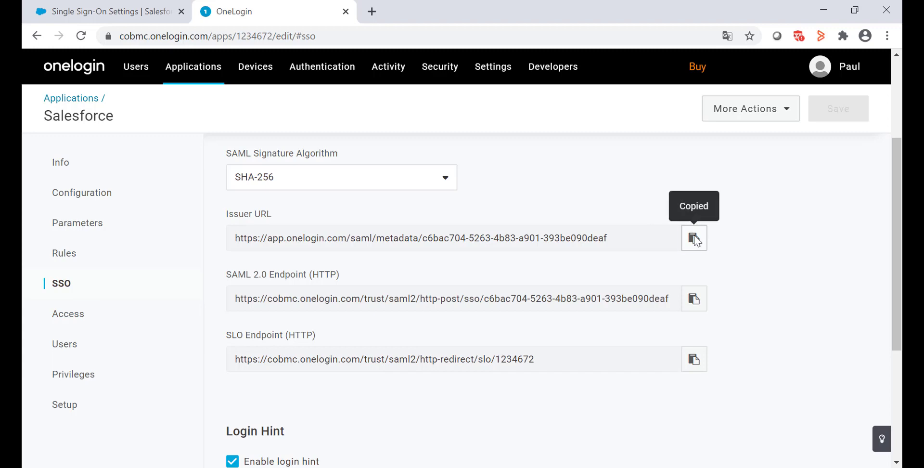
{"action": "left_click", "coordinate": [106, 11]}
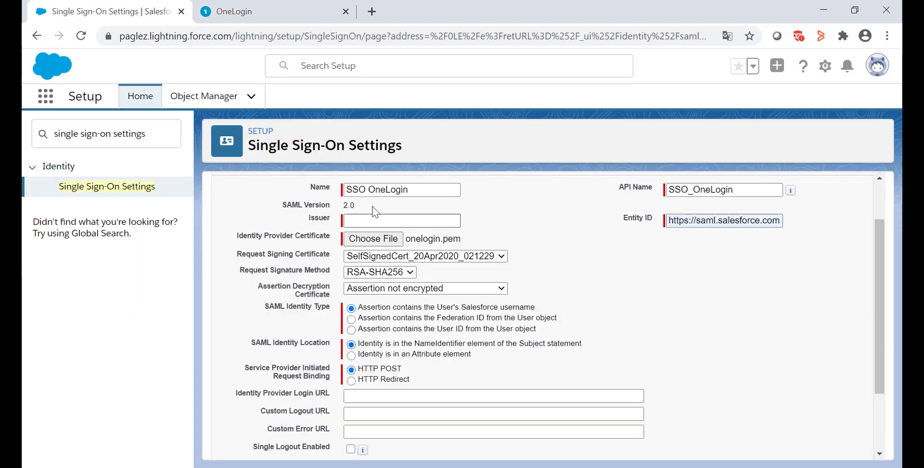
{"action": "mouse_move", "coordinate": [464, 216]}
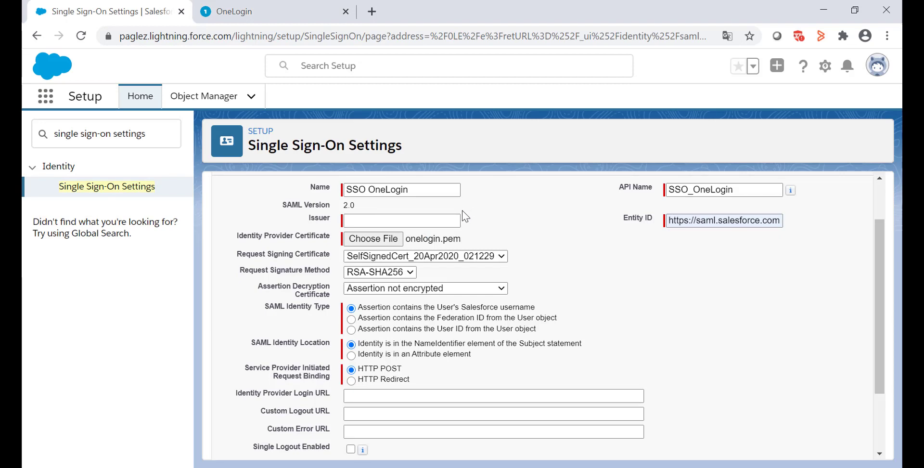
{"action": "type", "text": "https://app.onelogin.com/sa"}
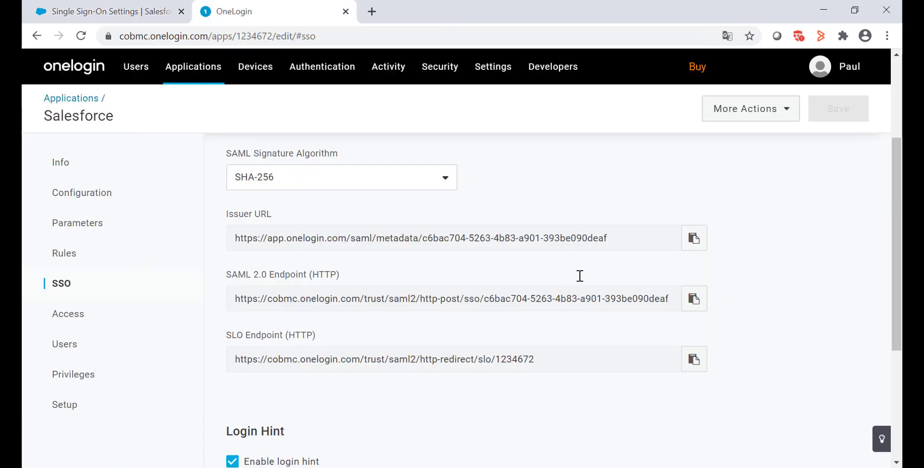
{"action": "mouse_move", "coordinate": [596, 281]}
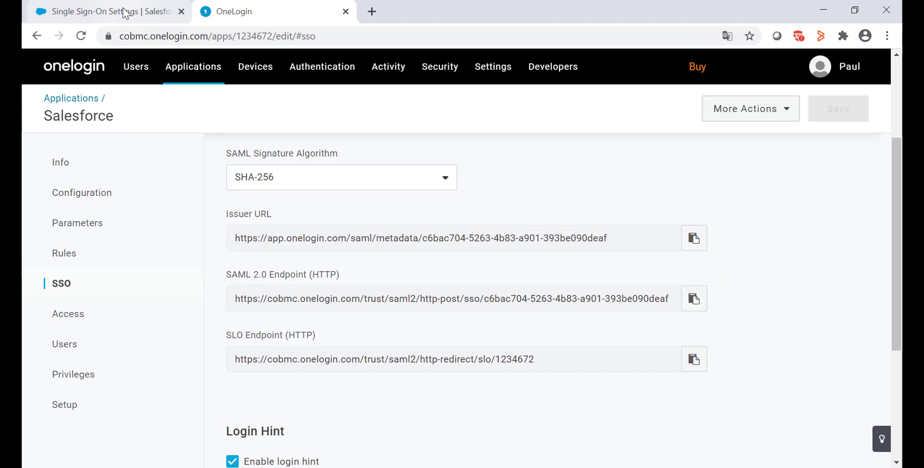
Step: Fill Identity Provider Login URL and Custom Logout URL with OneLogin's SAML 2.0 and SLO endpoints
{"action": "left_click", "coordinate": [88, 11]}
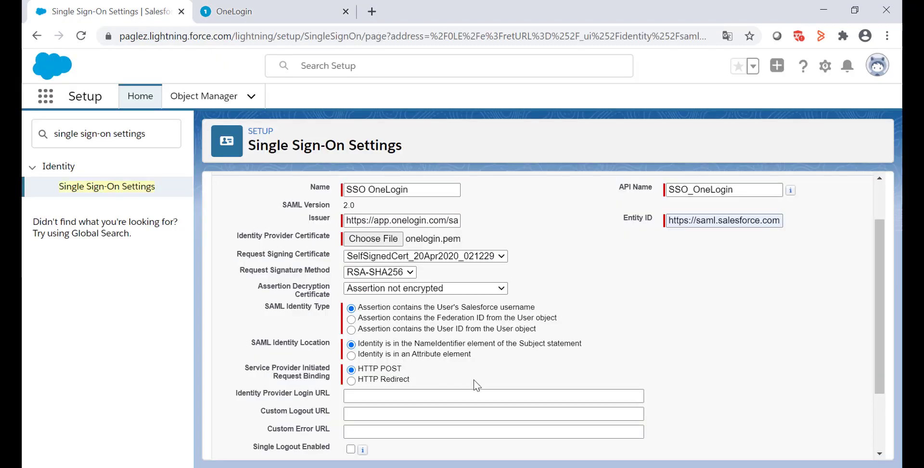
{"action": "mouse_move", "coordinate": [508, 376]}
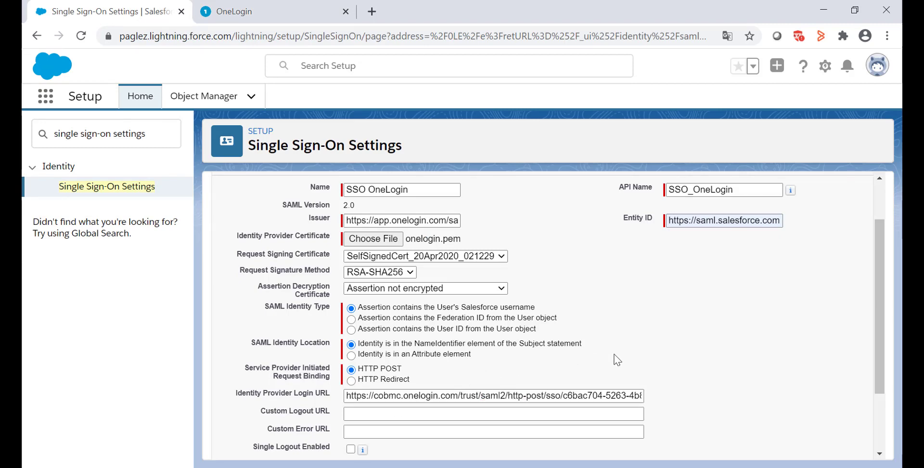
{"action": "left_click", "coordinate": [241, 11]}
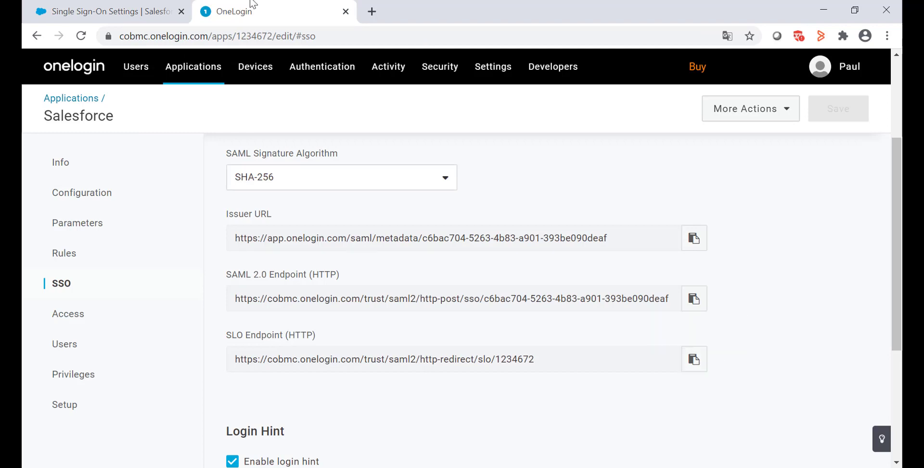
{"action": "left_click", "coordinate": [100, 11]}
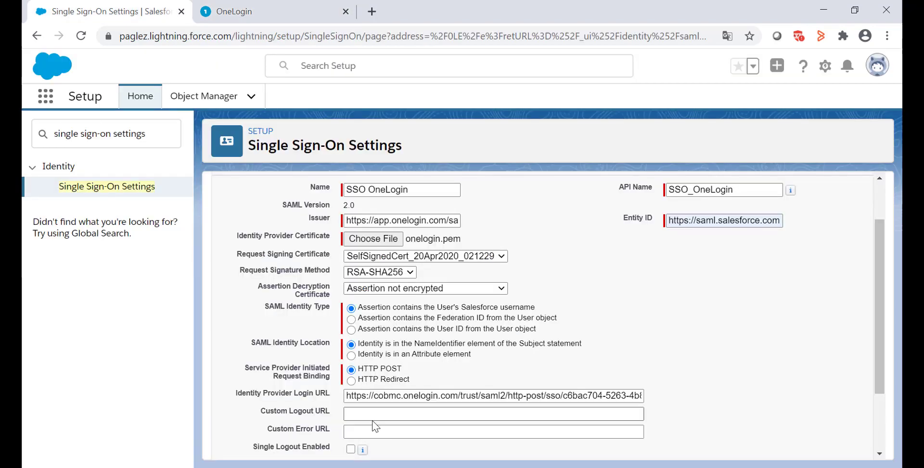
{"action": "type", "text": "https://cobmc.onelogin.com/trust/saml2/http-redirect/slo/1234672"}
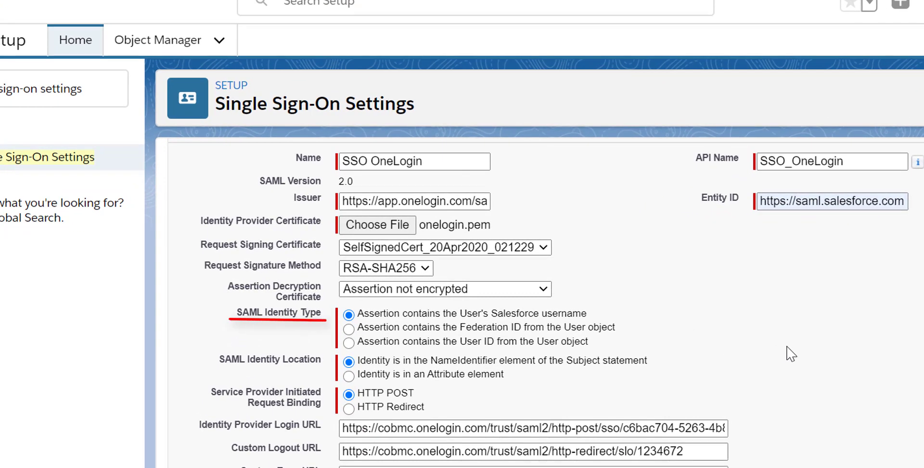
{"action": "mouse_move", "coordinate": [387, 343]}
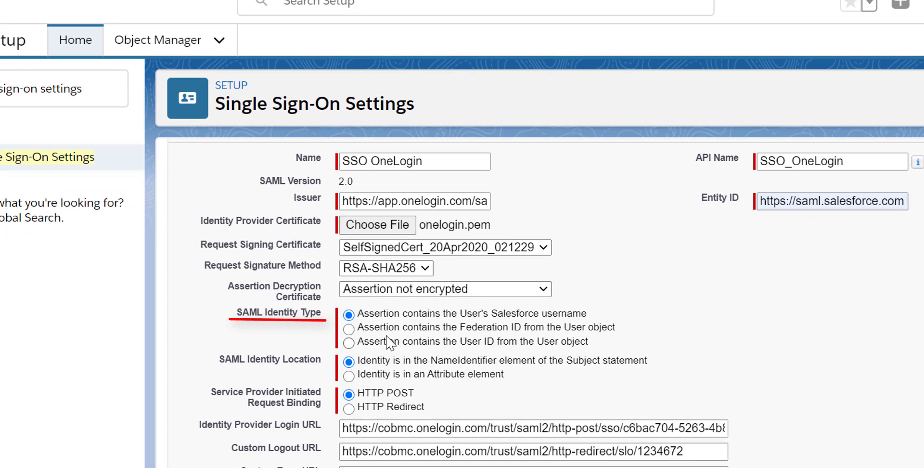
Step: Choose 'Assertion contains the Federation ID from the User object' and save the SSO OneLogin configuration
{"action": "left_click", "coordinate": [349, 328]}
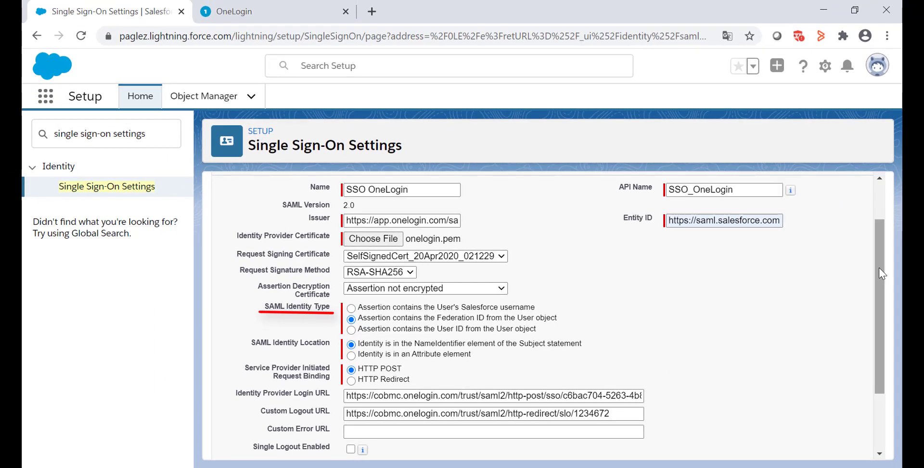
{"action": "scroll", "scroll_direction": "down", "scroll_amount": 3}
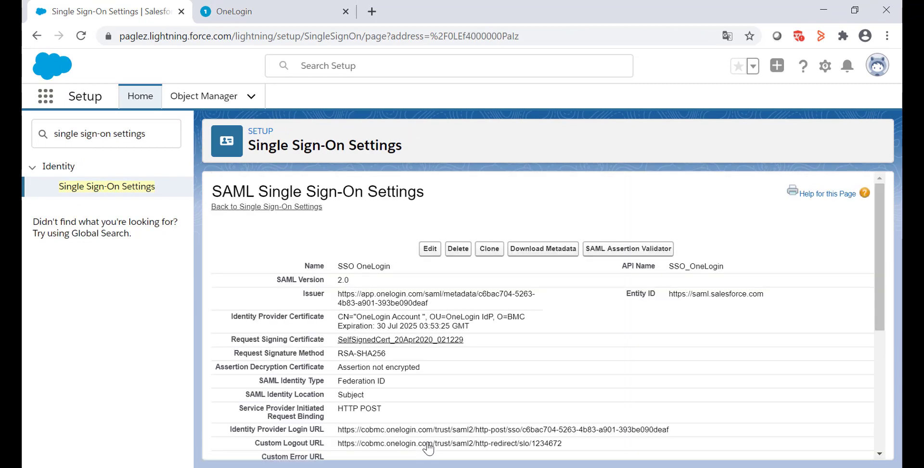
Step: Open My Domain via Quick Find, tick SSO OneLogin under Authentication Service, and save
{"action": "type", "text": "my do"}
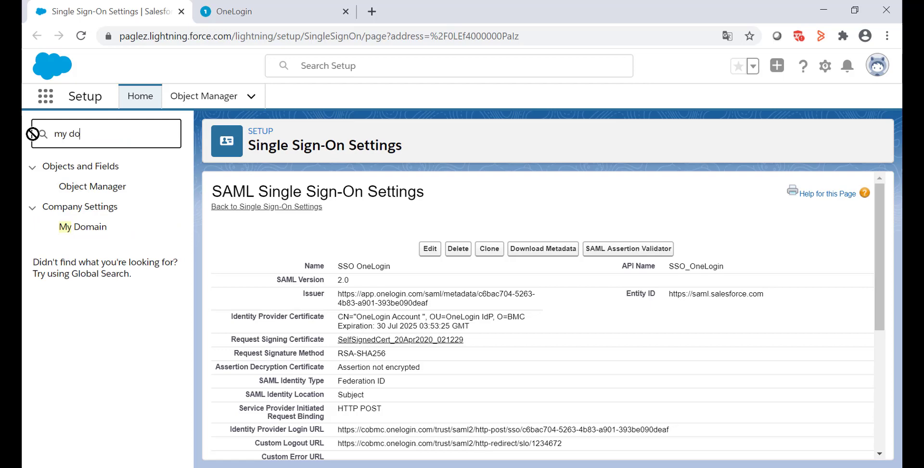
{"action": "type", "text": "main"}
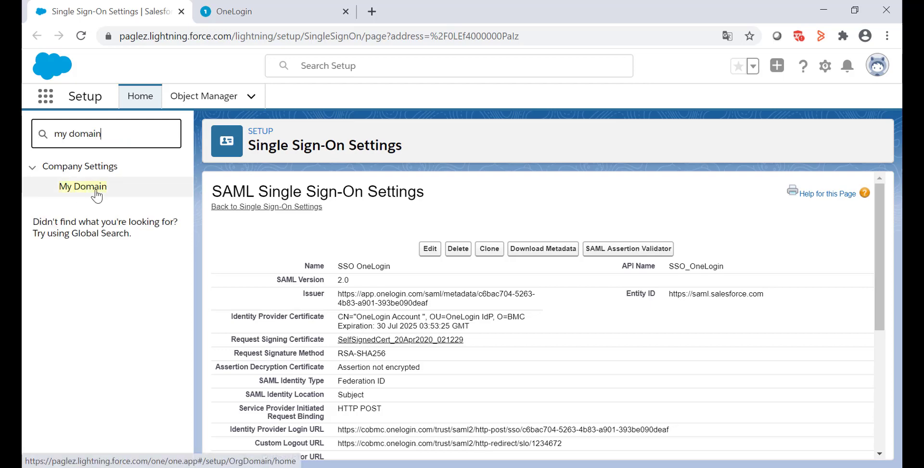
{"action": "left_click", "coordinate": [82, 187]}
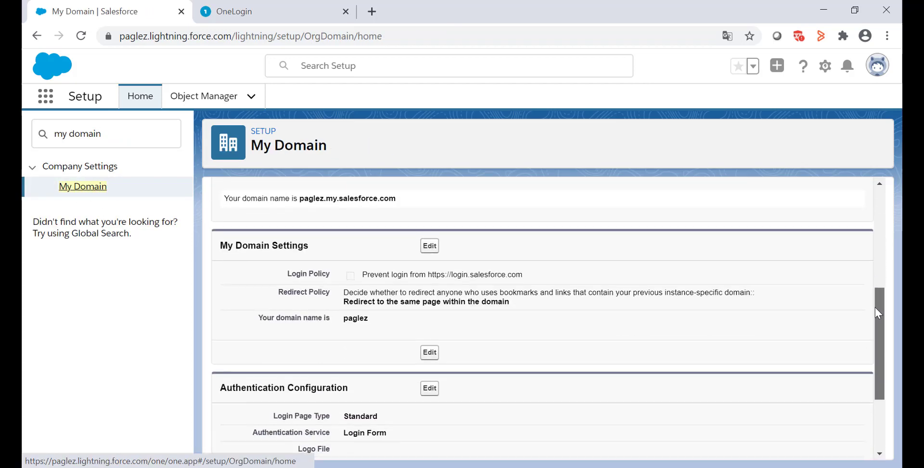
{"action": "scroll", "scroll_direction": "down", "scroll_amount": 3}
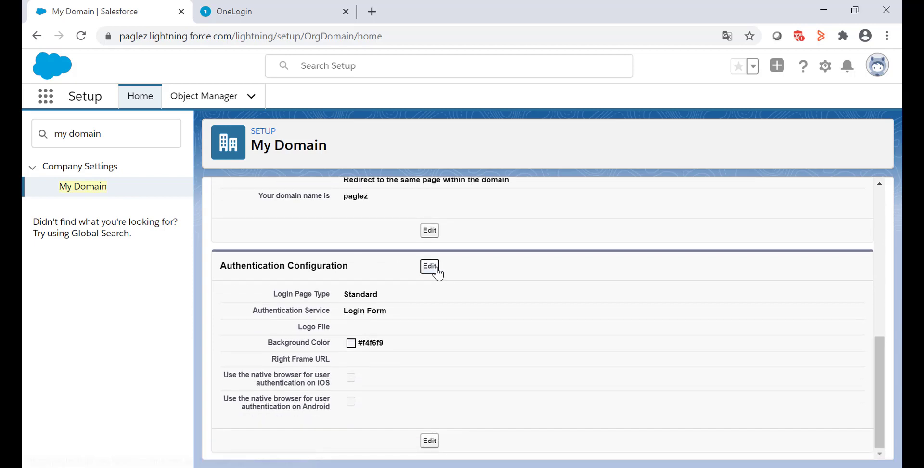
{"action": "left_click", "coordinate": [429, 266]}
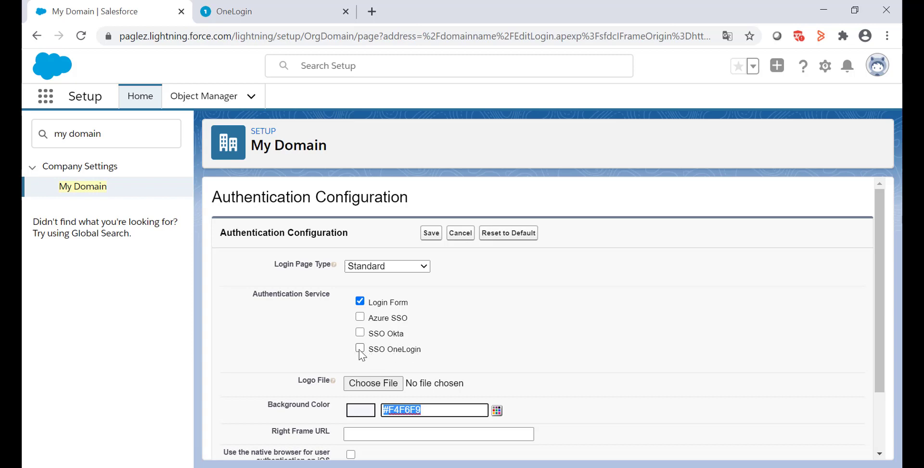
{"action": "left_click", "coordinate": [360, 348]}
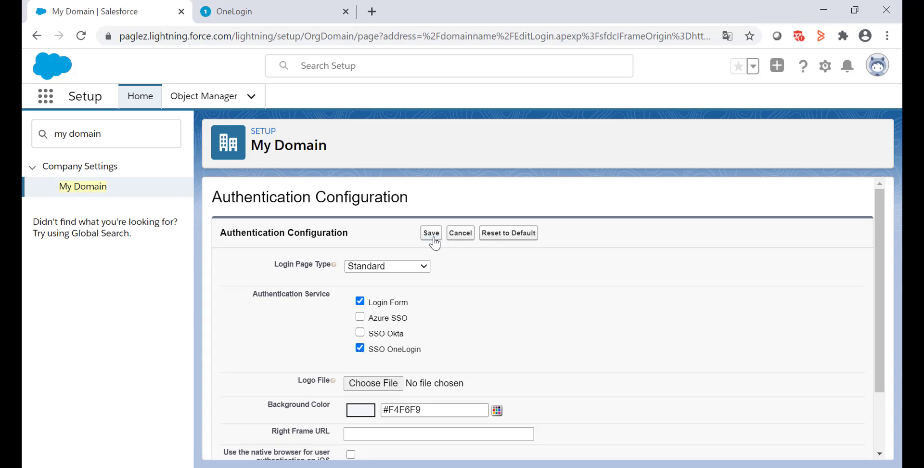
{"action": "left_click", "coordinate": [430, 232]}
{"action": "type", "text": "user"}
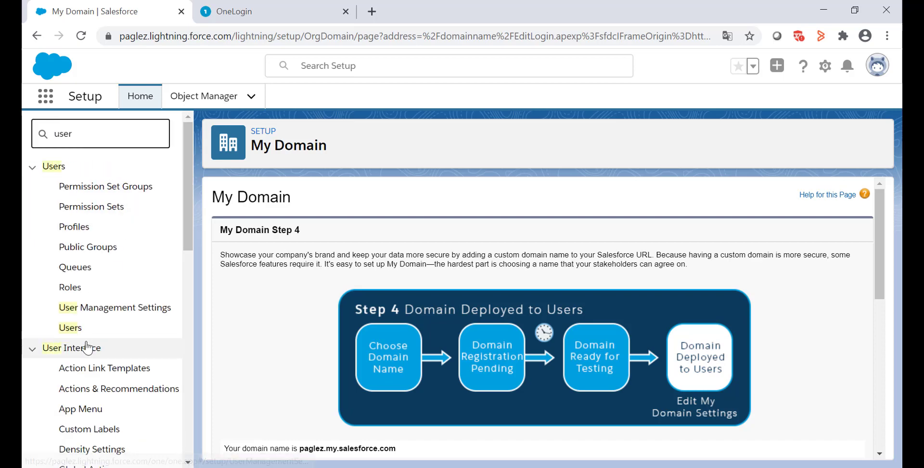
Step: Open a user from the Users list and scroll to its blank Federation ID
{"action": "left_click", "coordinate": [70, 327]}
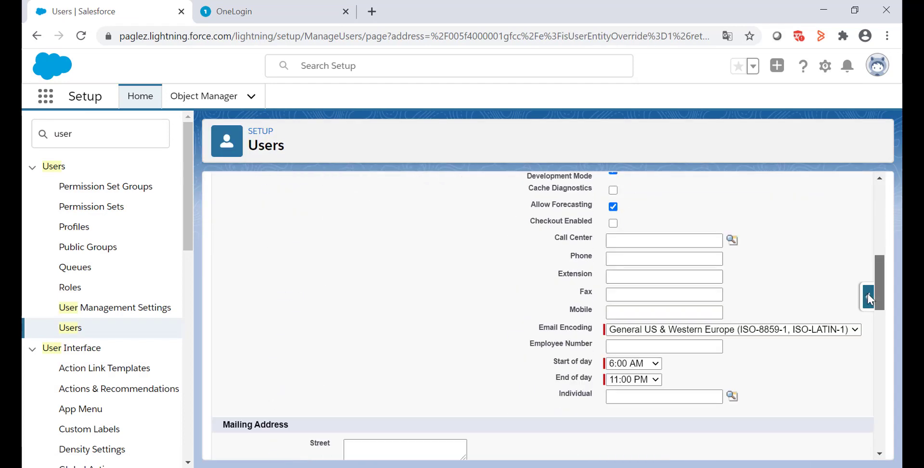
{"action": "scroll", "scroll_direction": "down", "scroll_amount": 3}
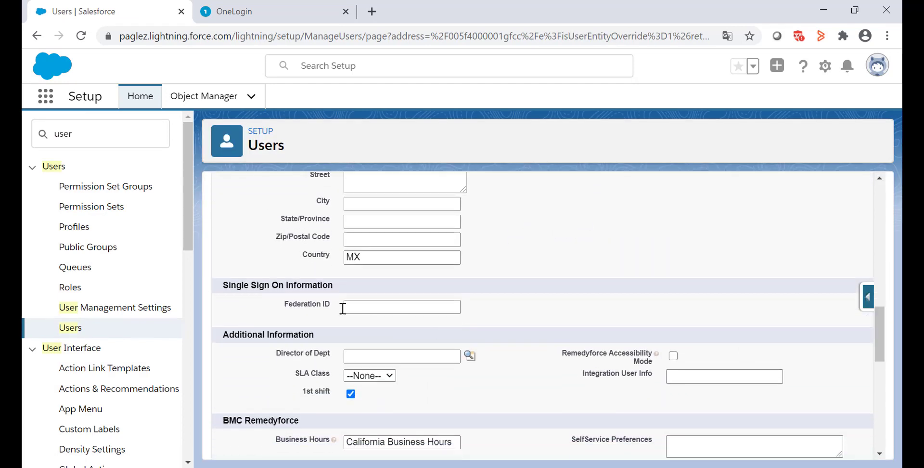
{"action": "mouse_move", "coordinate": [343, 312]}
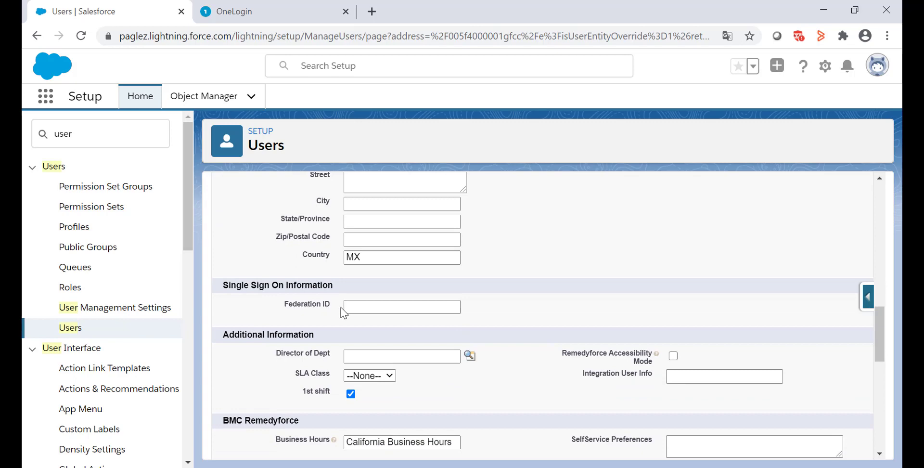
{"action": "mouse_move", "coordinate": [266, 5]}
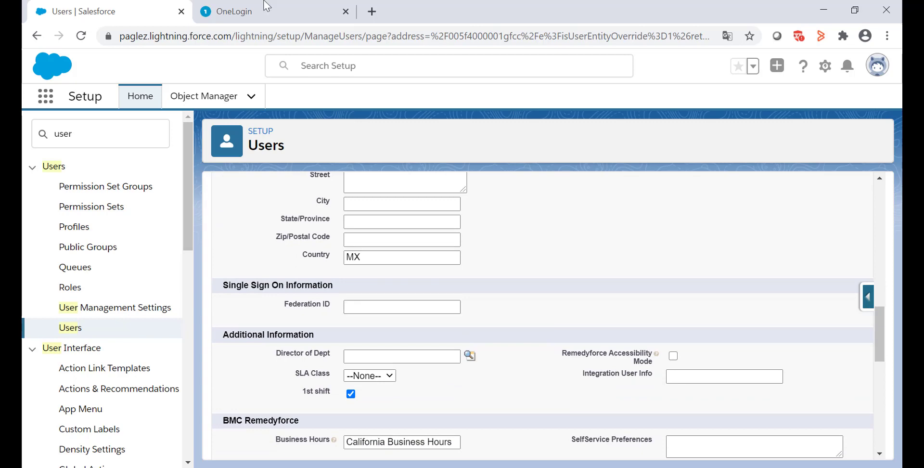
{"action": "left_click", "coordinate": [232, 11]}
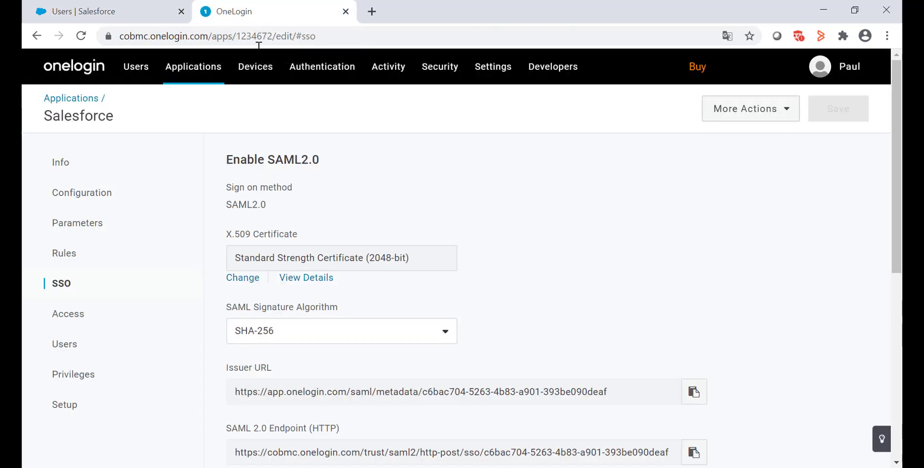
{"action": "left_click", "coordinate": [136, 66]}
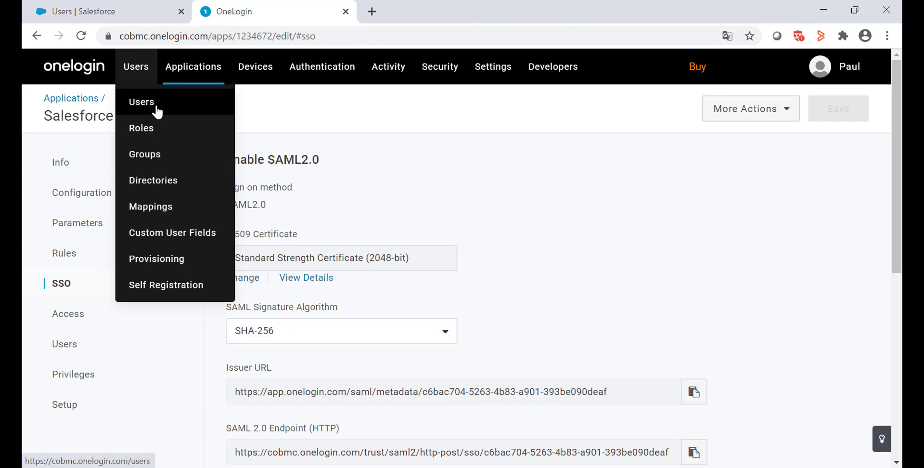
{"action": "left_click", "coordinate": [141, 101]}
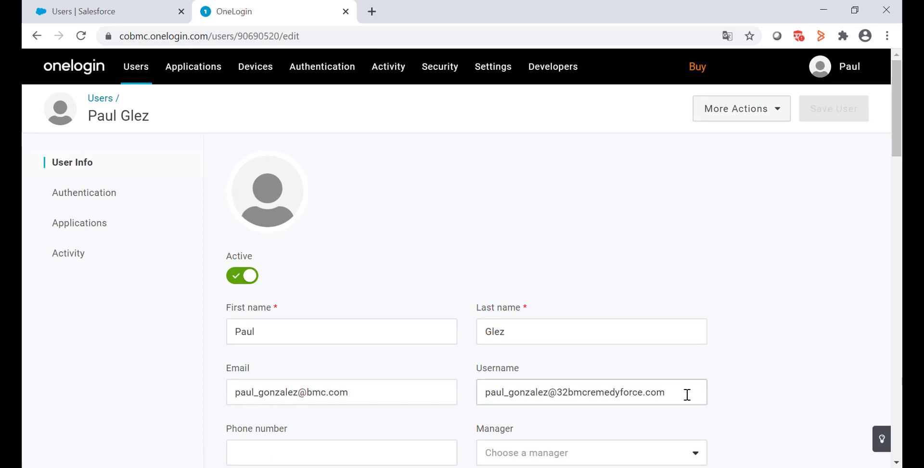
{"action": "mouse_move", "coordinate": [557, 422]}
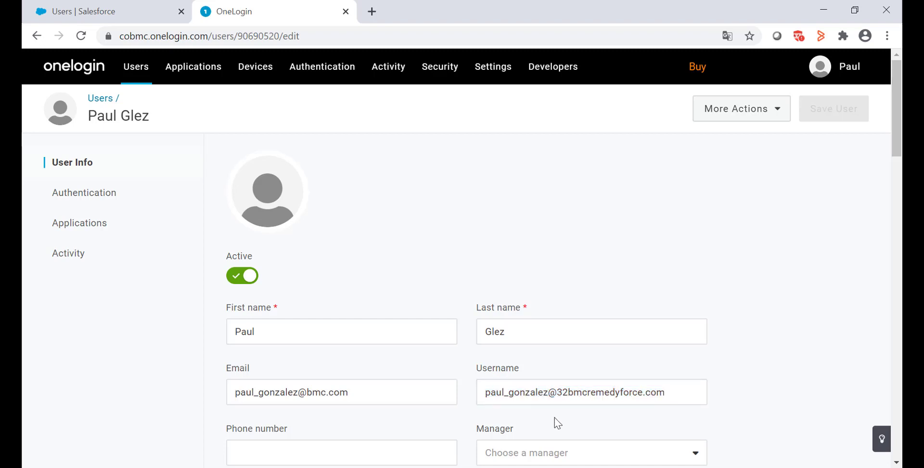
{"action": "left_click", "coordinate": [689, 392]}
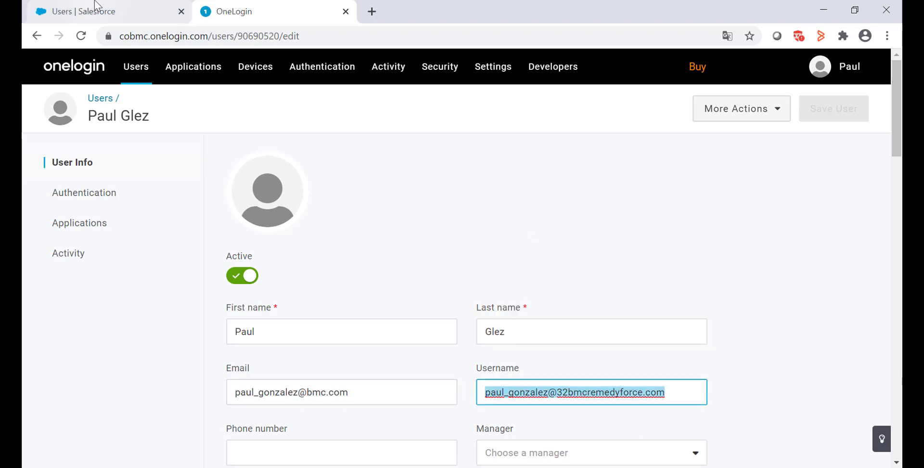
{"action": "left_click", "coordinate": [89, 11]}
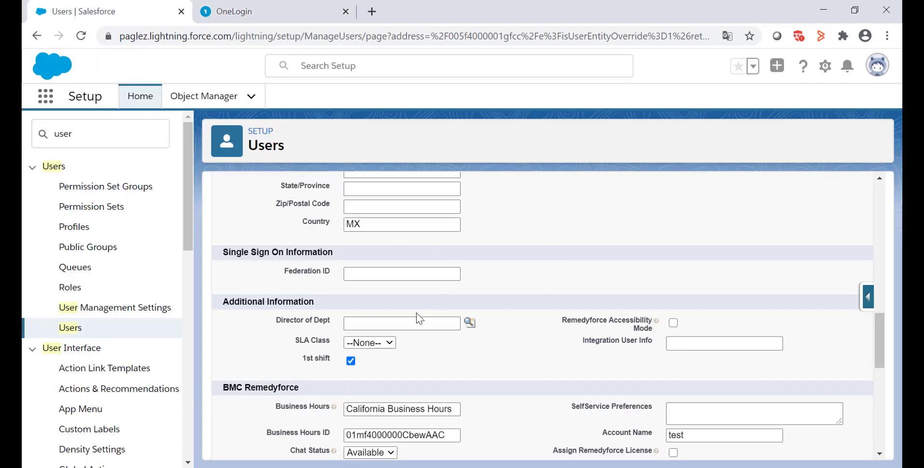
{"action": "left_click", "coordinate": [402, 274]}
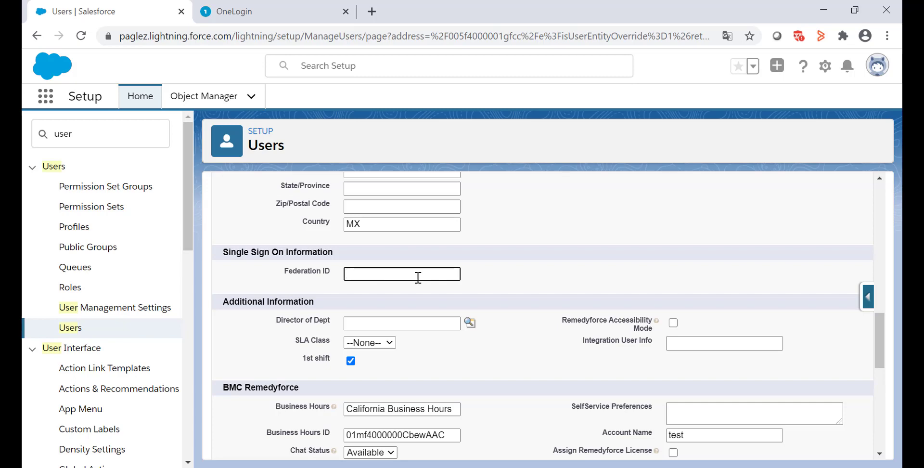
{"action": "scroll", "scroll_direction": "up", "scroll_amount": 3}
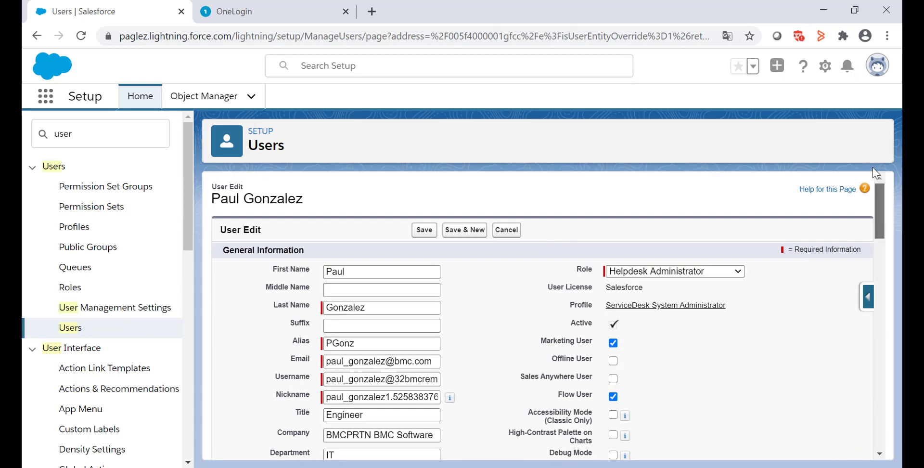
{"action": "left_click", "coordinate": [423, 230]}
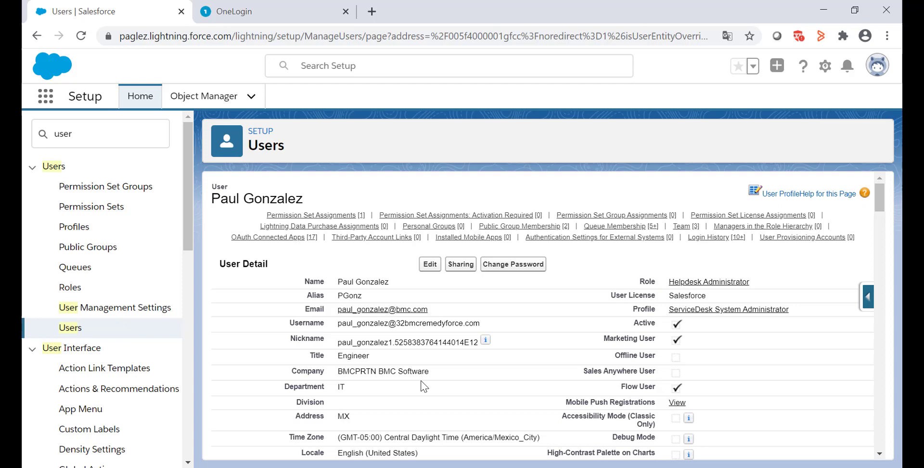
{"action": "mouse_move", "coordinate": [452, 400]}
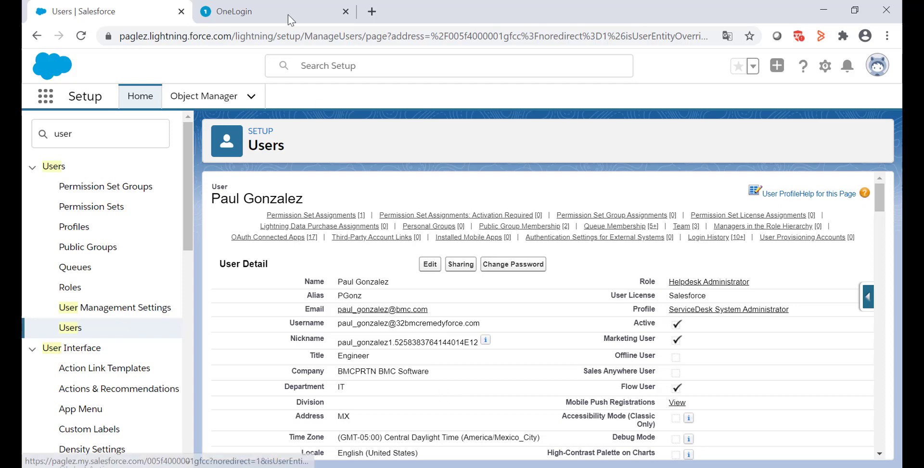
Step: Grant the Default role access on the Salesforce app's Access tab and save
{"action": "left_click", "coordinate": [236, 11]}
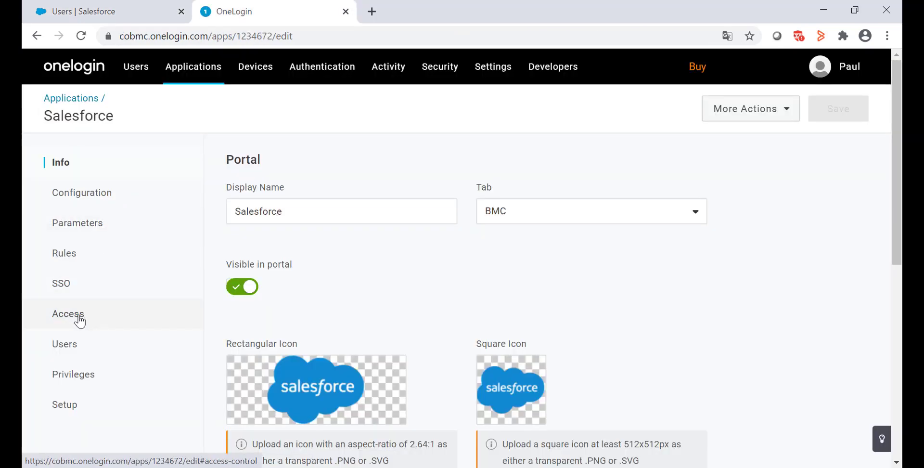
{"action": "left_click", "coordinate": [68, 313]}
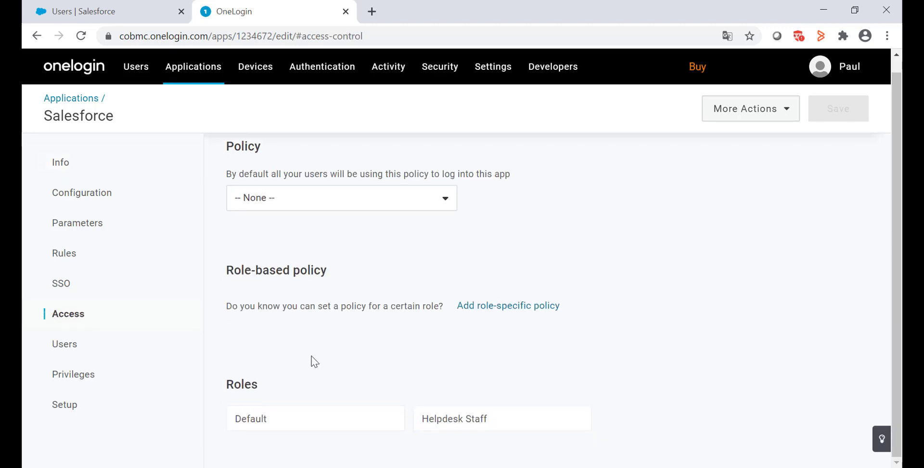
{"action": "mouse_move", "coordinate": [457, 382]}
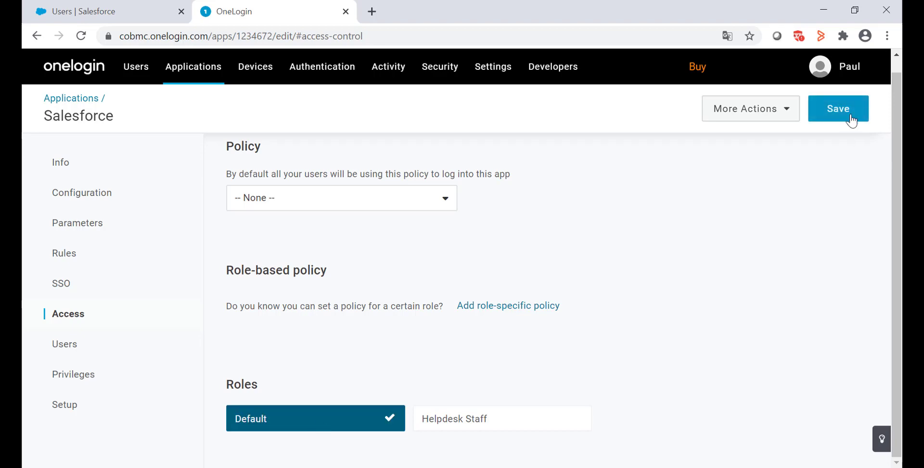
{"action": "left_click", "coordinate": [838, 108]}
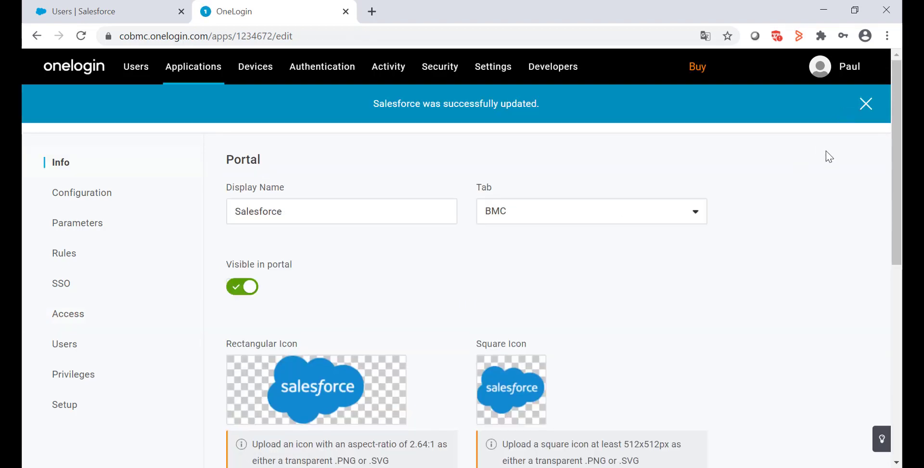
{"action": "mouse_move", "coordinate": [509, 147]}
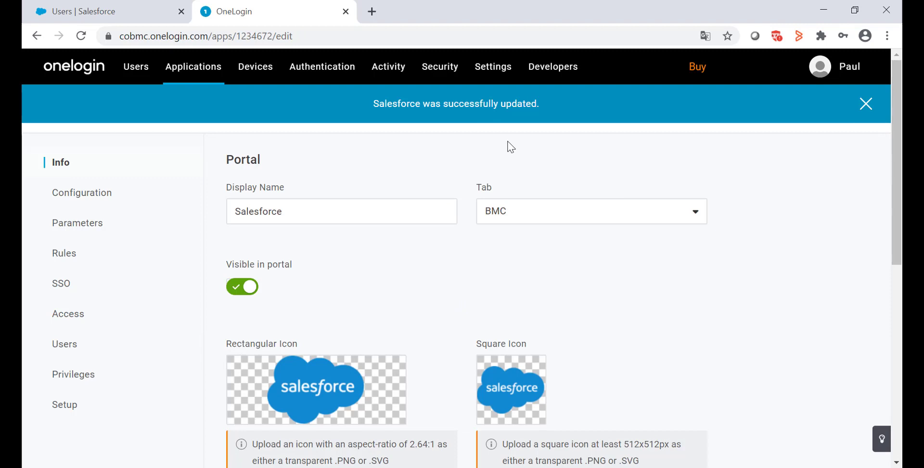
Step: Search the OneLogin user portal and launch the Salesforce tile via SSO
{"action": "left_click", "coordinate": [866, 103]}
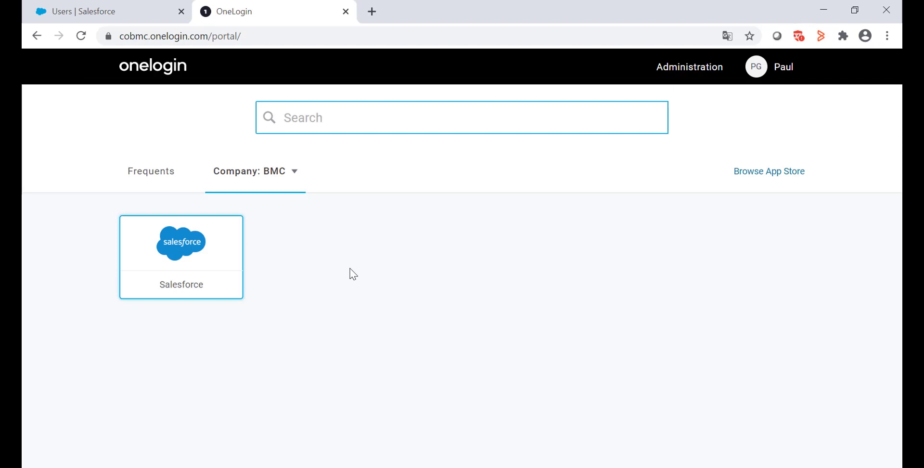
{"action": "left_click", "coordinate": [462, 117]}
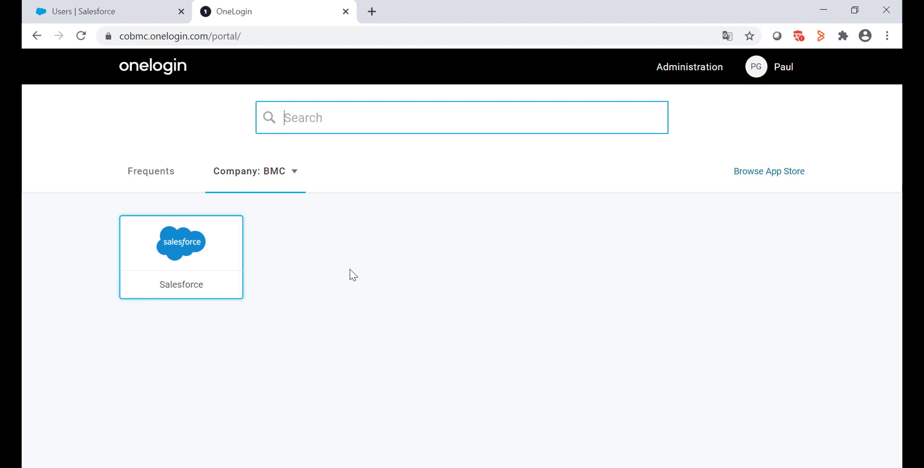
{"action": "mouse_move", "coordinate": [199, 254]}
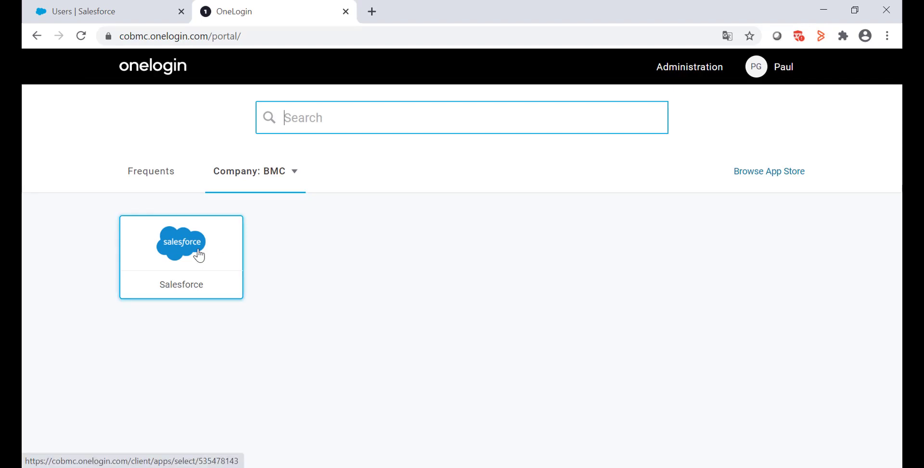
{"action": "left_click", "coordinate": [181, 242]}
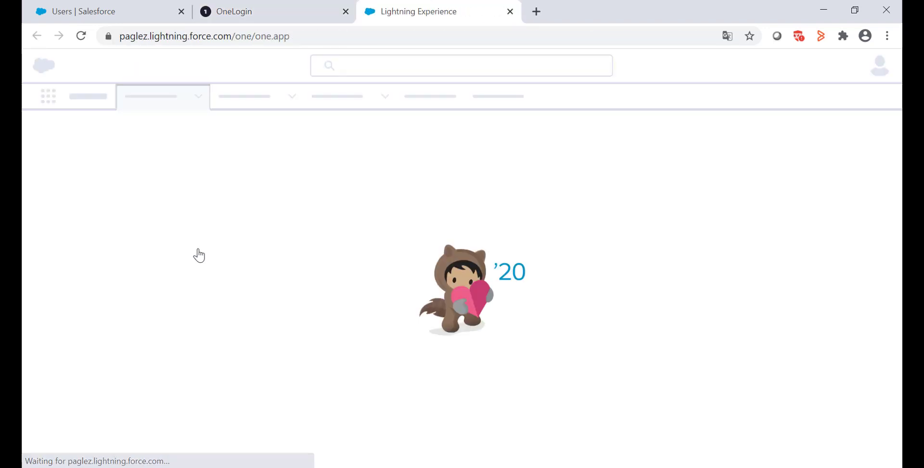